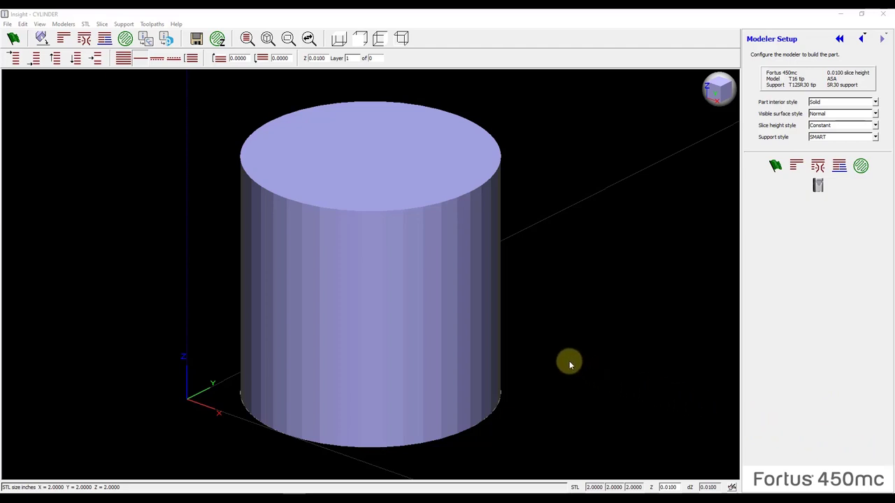
mouse_move(454, 315)
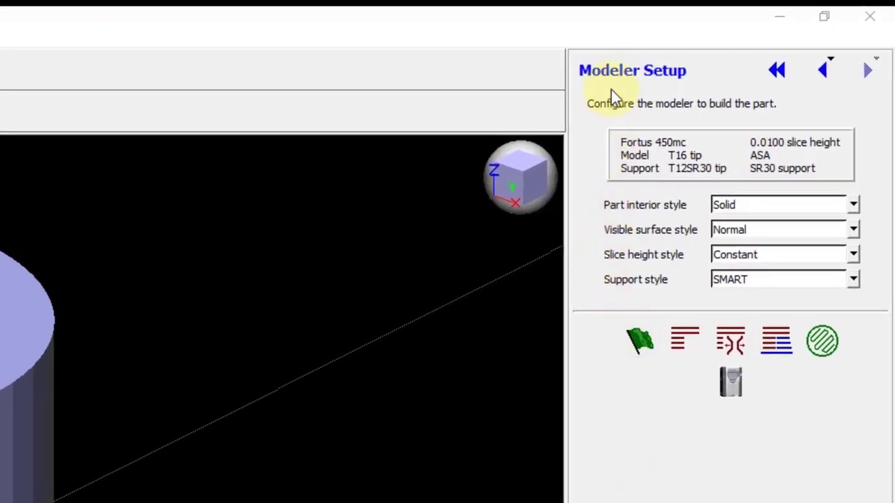
mouse_move(702, 98)
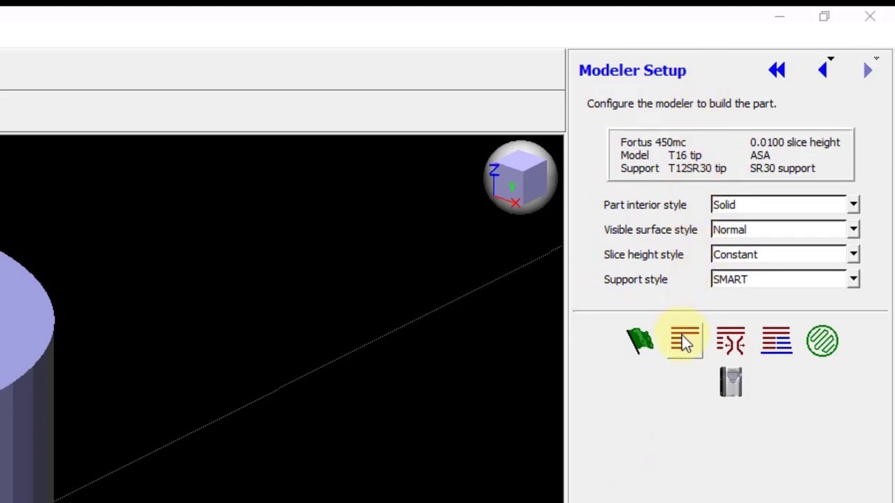
Step: Slice the cylinder and generate its toolpaths
left_click(683, 341)
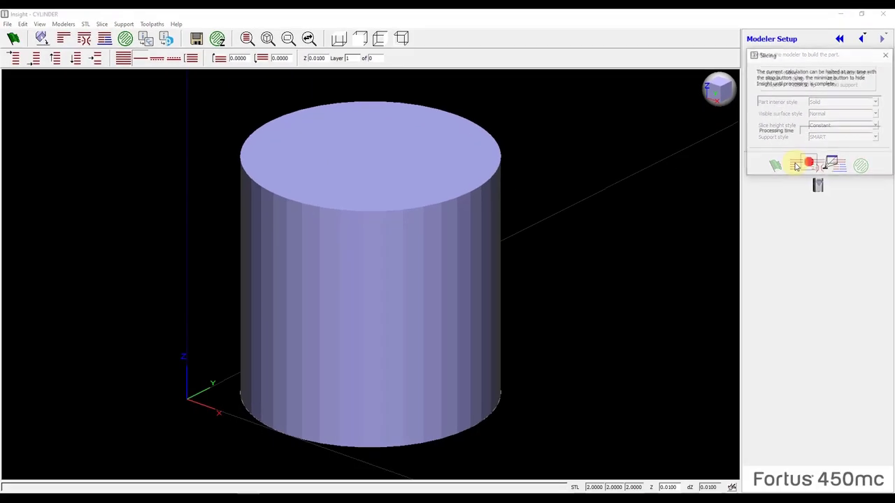
left_click(796, 165)
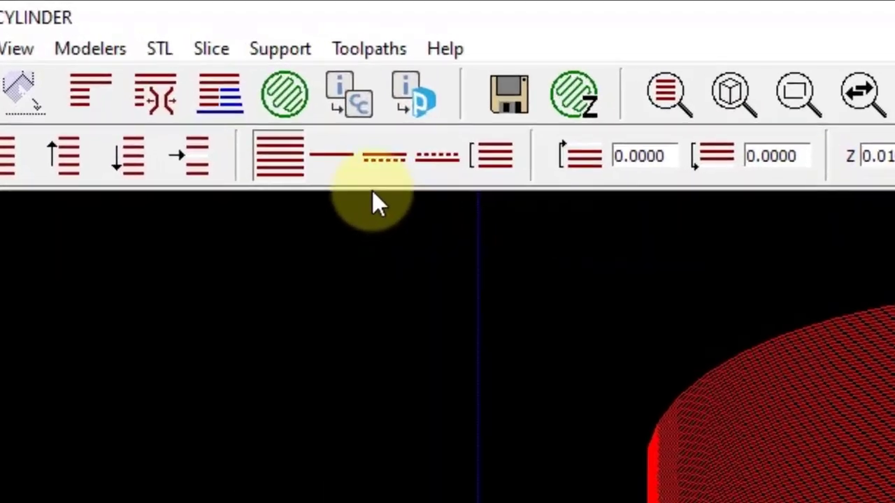
Step: Start a new custom group from Toolpaths > Custom groups
left_click(369, 49)
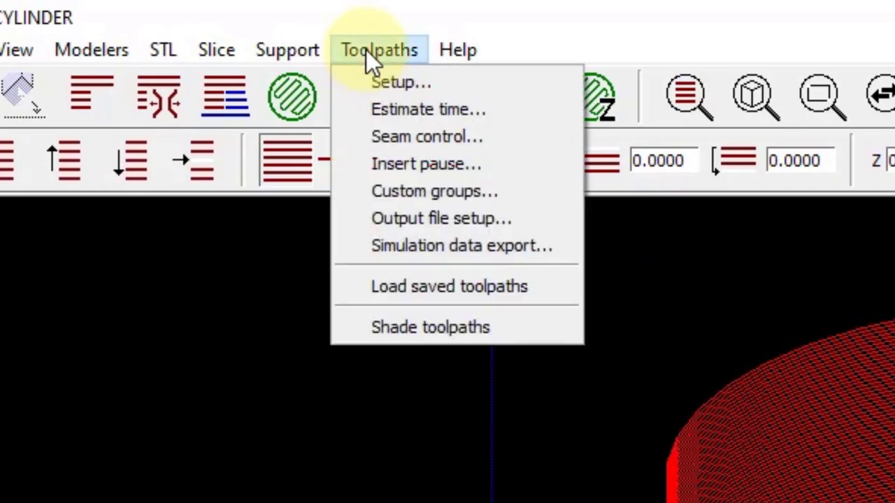
mouse_move(434, 190)
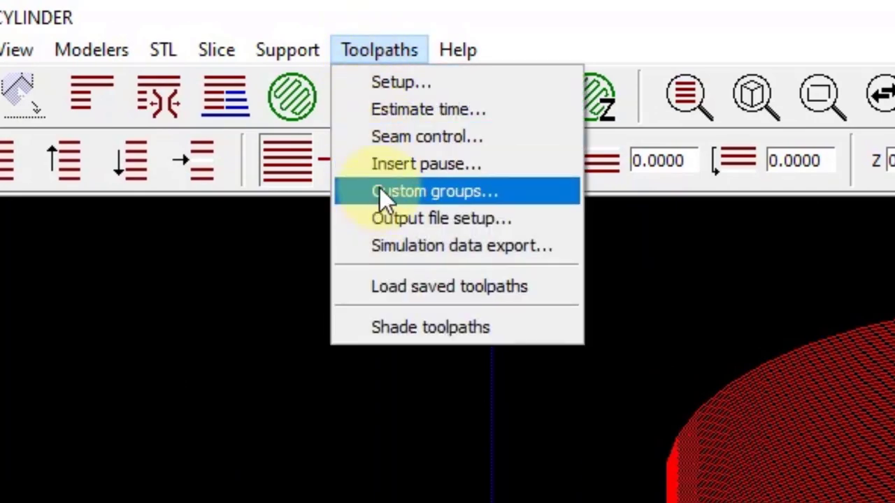
left_click(433, 190)
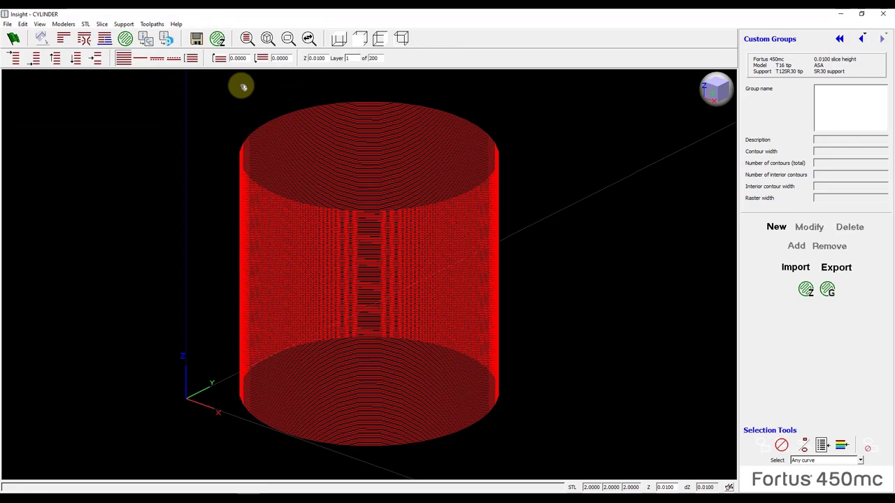
mouse_move(746, 229)
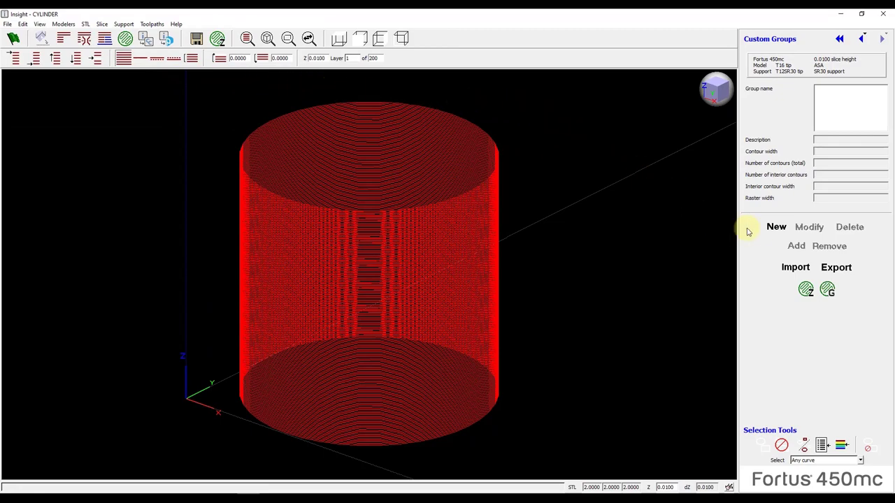
left_click(776, 226)
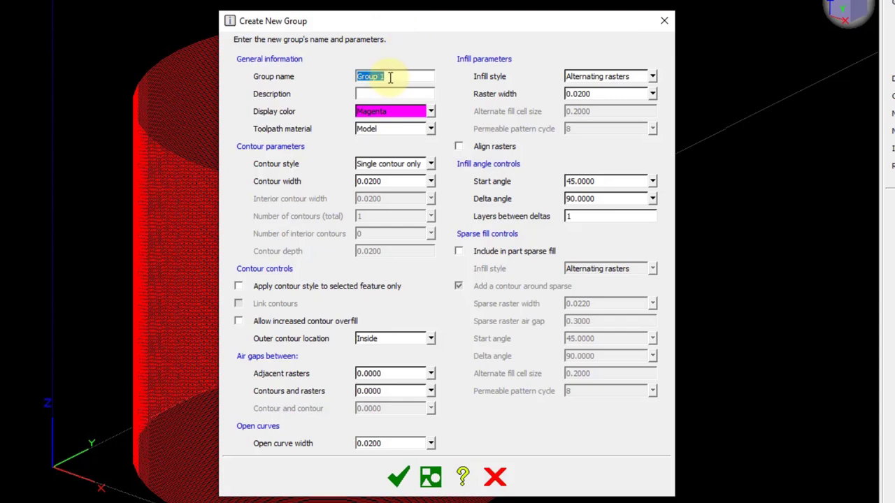
mouse_move(383, 75)
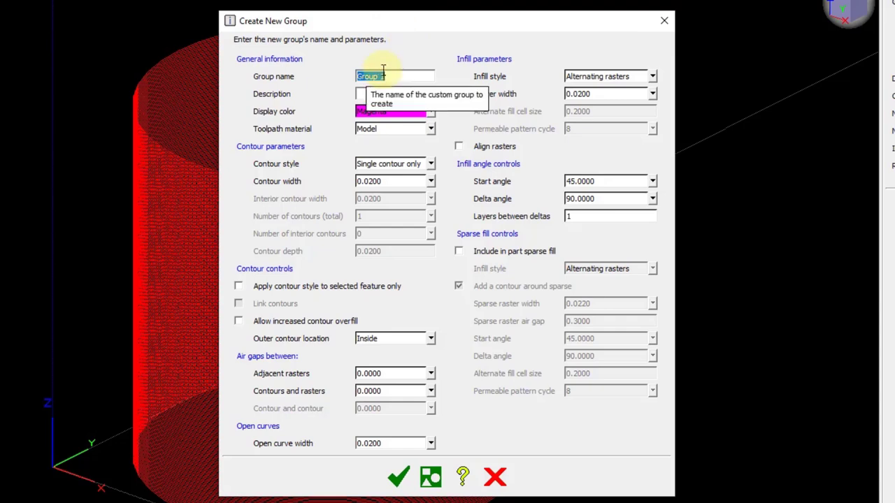
Step: Name the group Contours and Rasters and review the display colours, keeping magenta
type("Contours and Rasters")
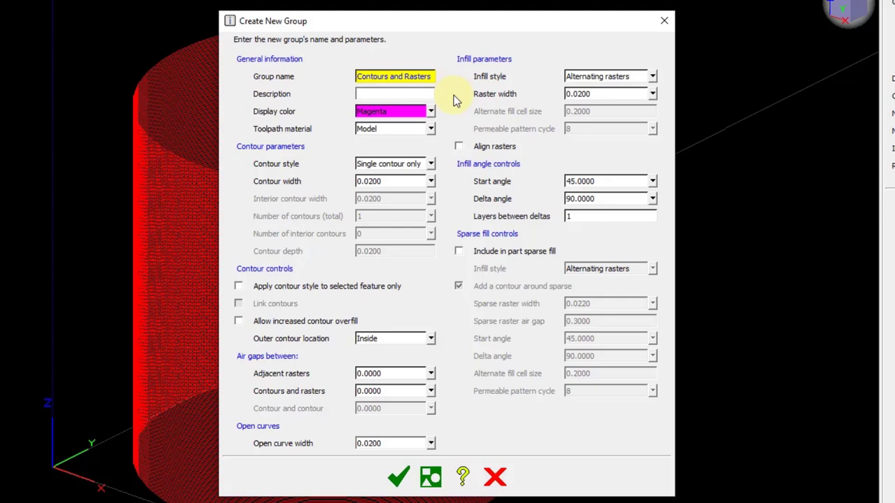
mouse_move(453, 109)
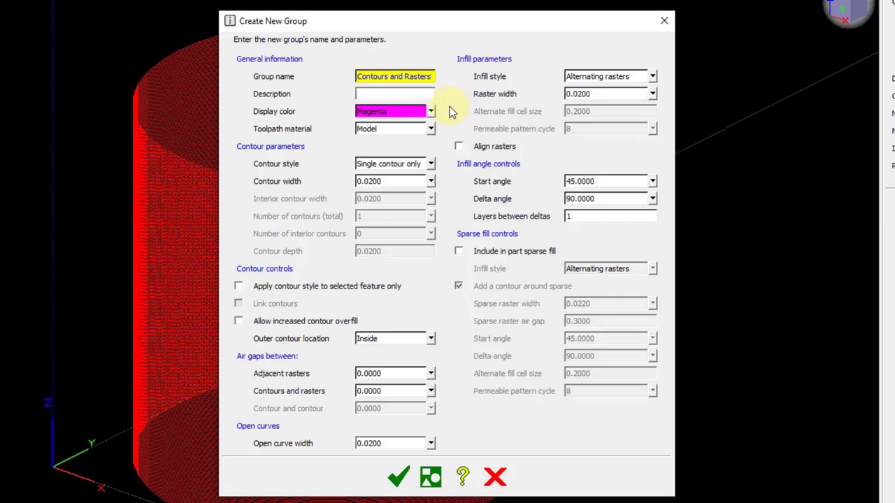
left_click(431, 111)
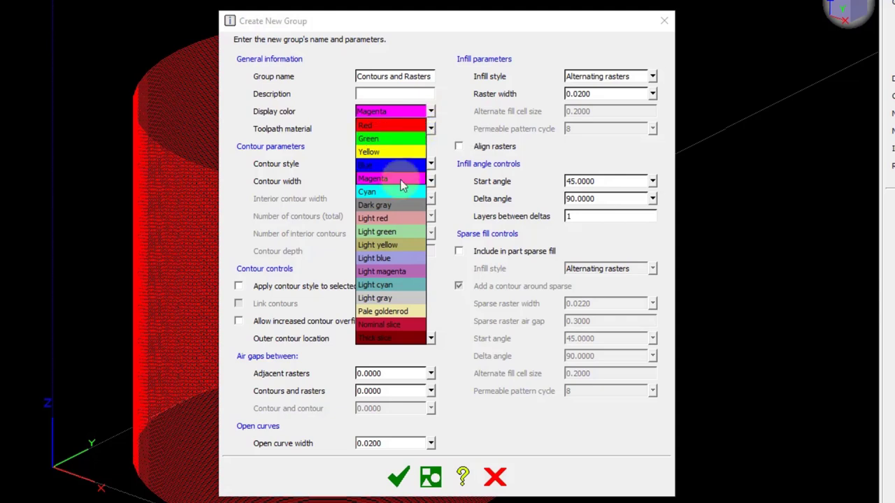
mouse_move(391, 151)
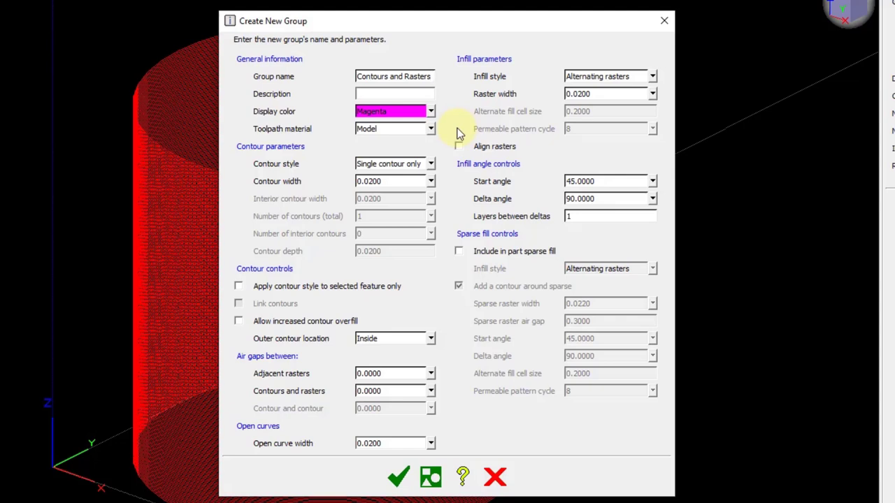
Step: Use multiple contours, 0.0200 wide, with 7 contours in total
left_click(395, 76)
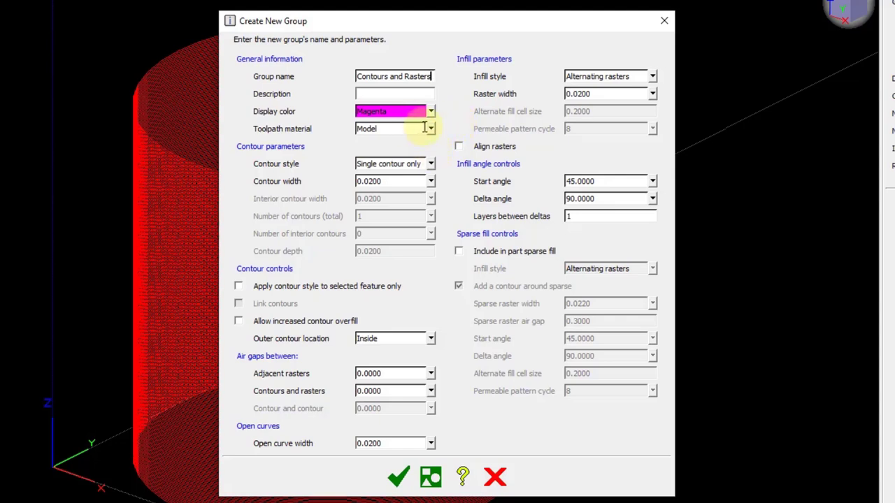
mouse_move(342, 168)
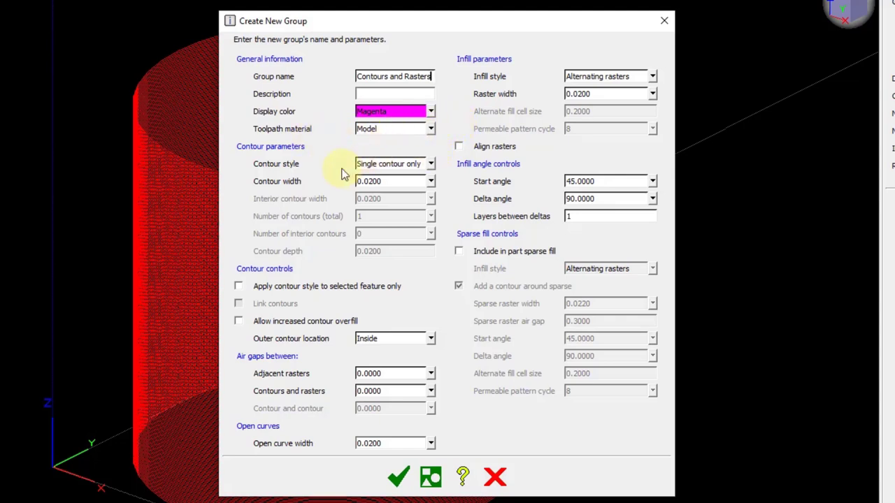
mouse_move(434, 174)
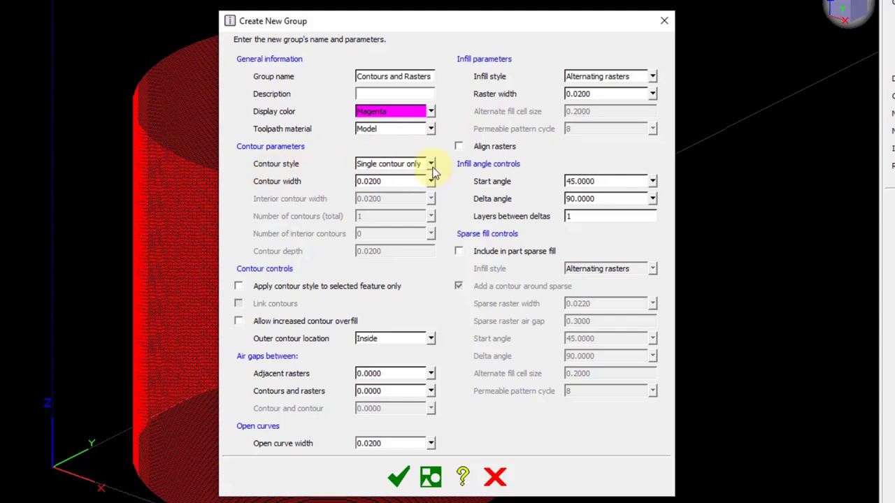
left_click(431, 163)
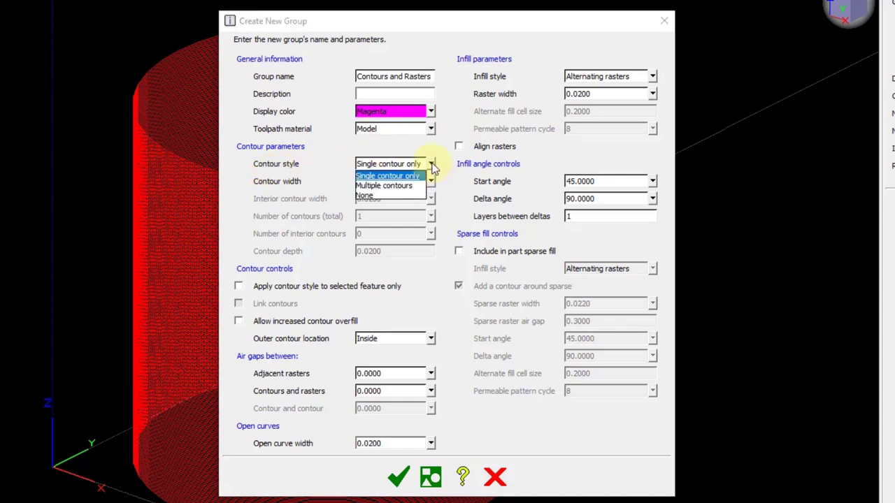
left_click(383, 186)
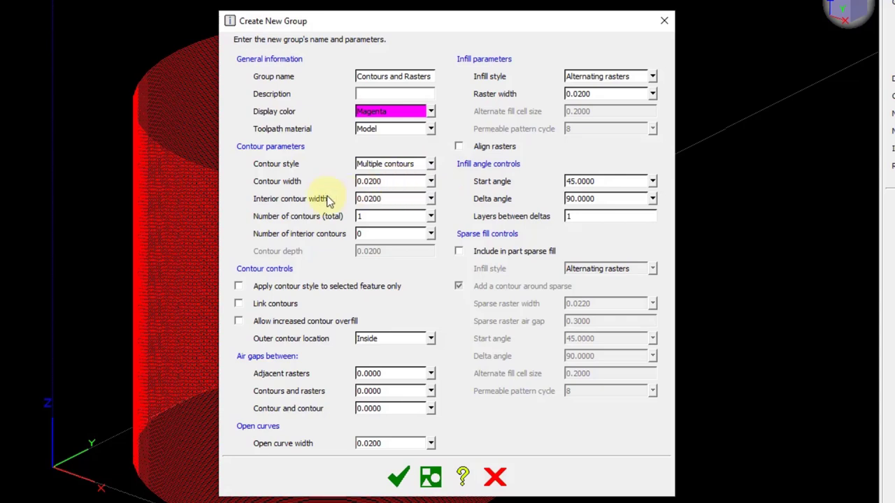
mouse_move(297, 188)
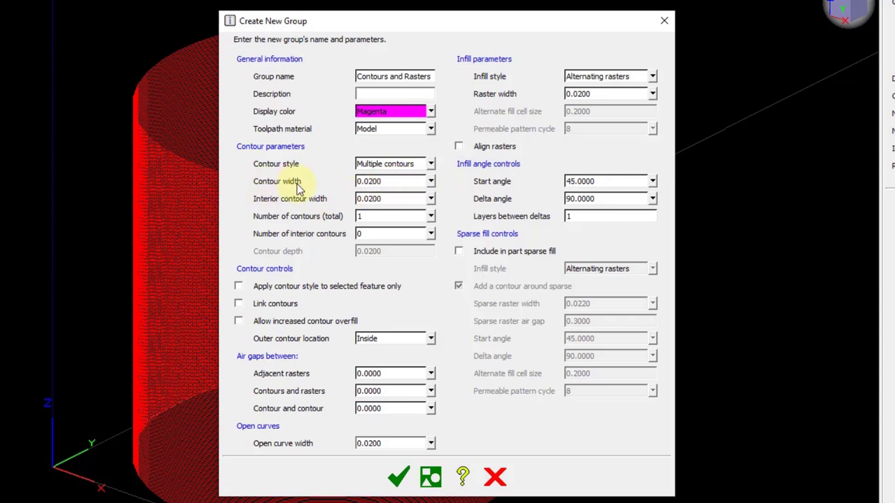
left_click(431, 182)
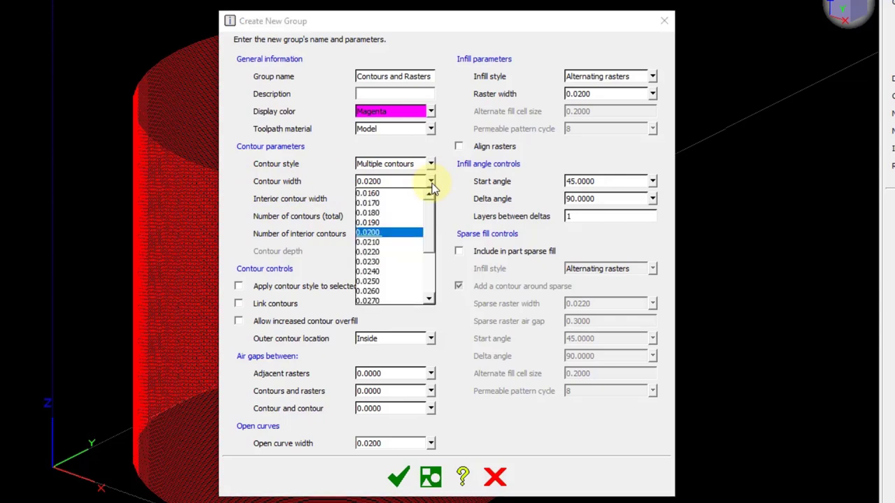
mouse_move(391, 194)
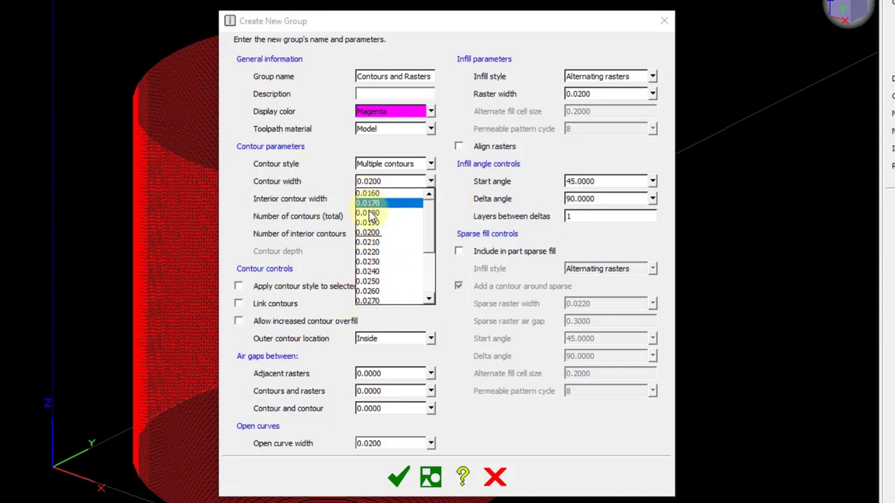
left_click(369, 203)
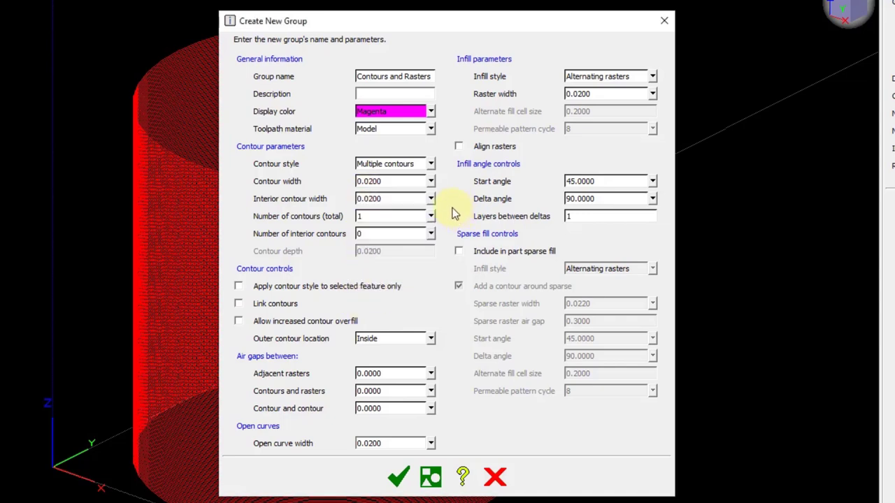
mouse_move(324, 222)
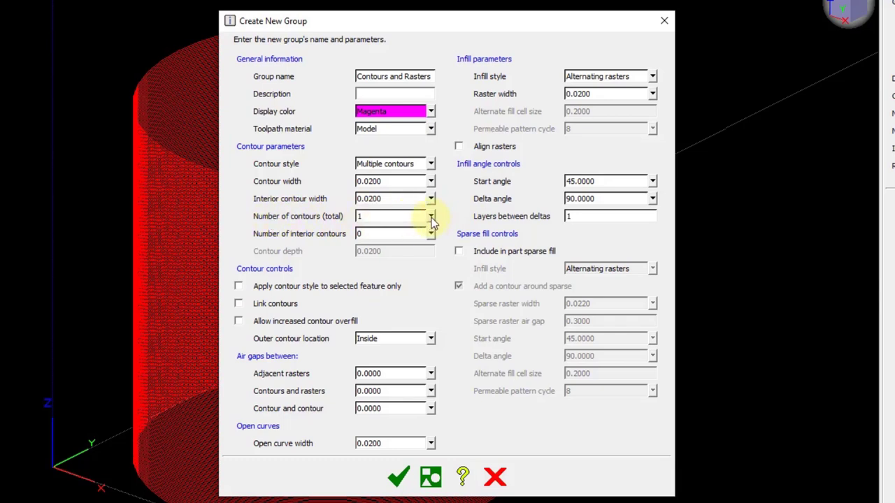
left_click(431, 216)
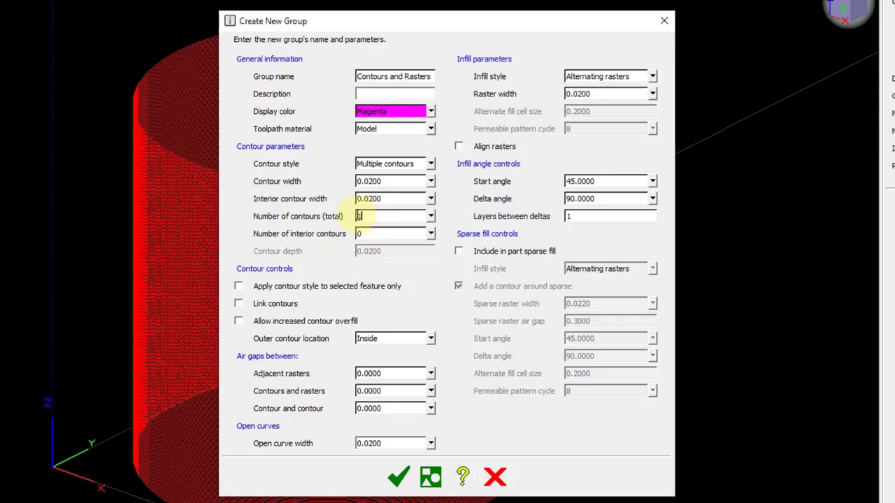
type("7")
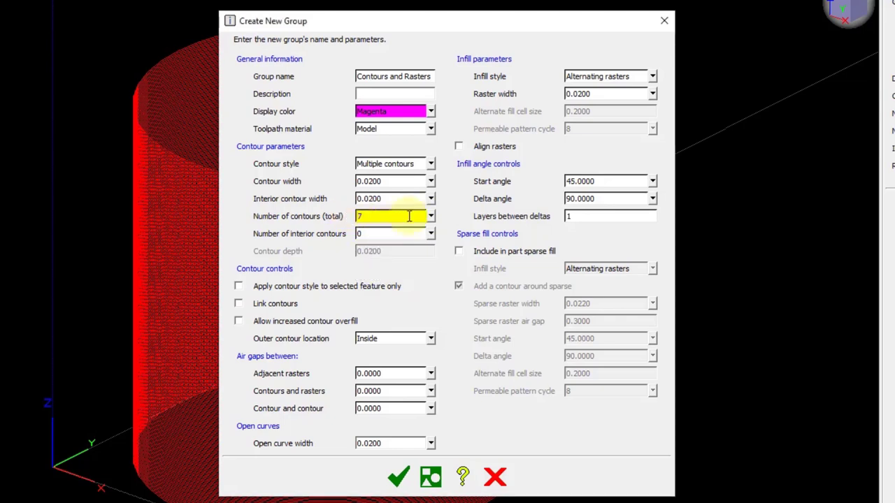
left_click(389, 233)
type("3")
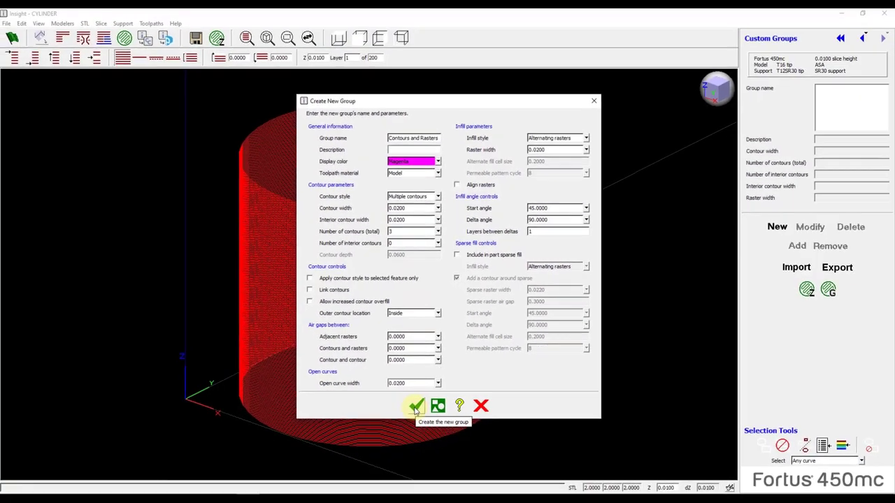
Step: Create the Contours and Rasters group and generate toolpaths for the current layer's circle
left_click(415, 405)
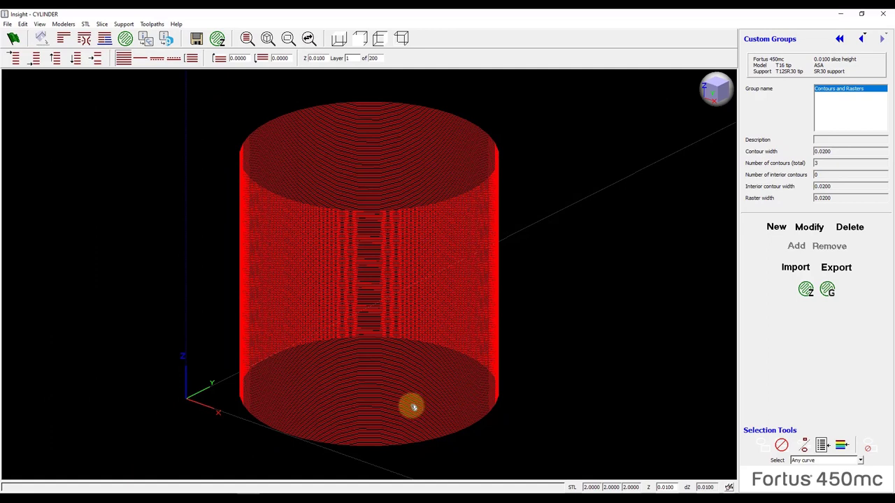
mouse_move(362, 309)
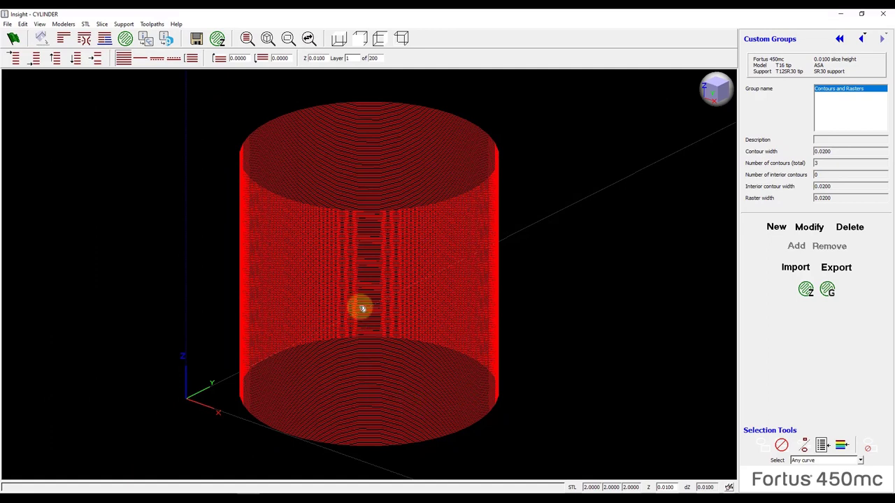
left_click(341, 39)
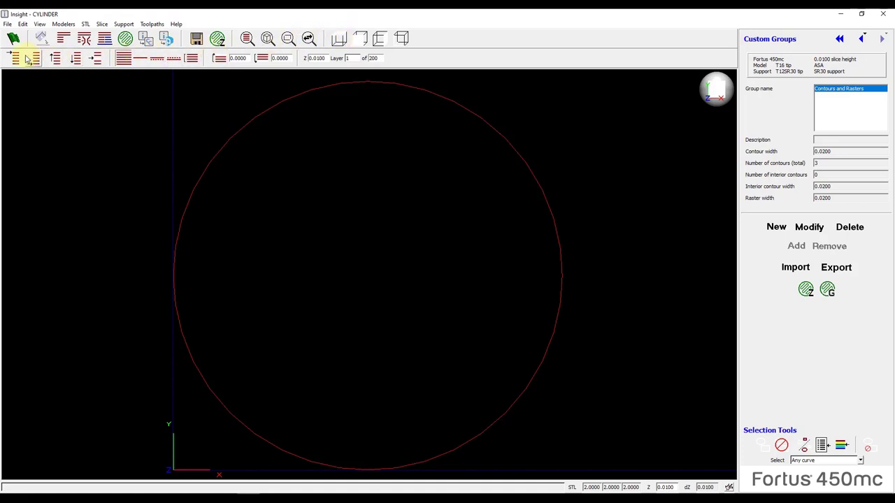
left_click(14, 59)
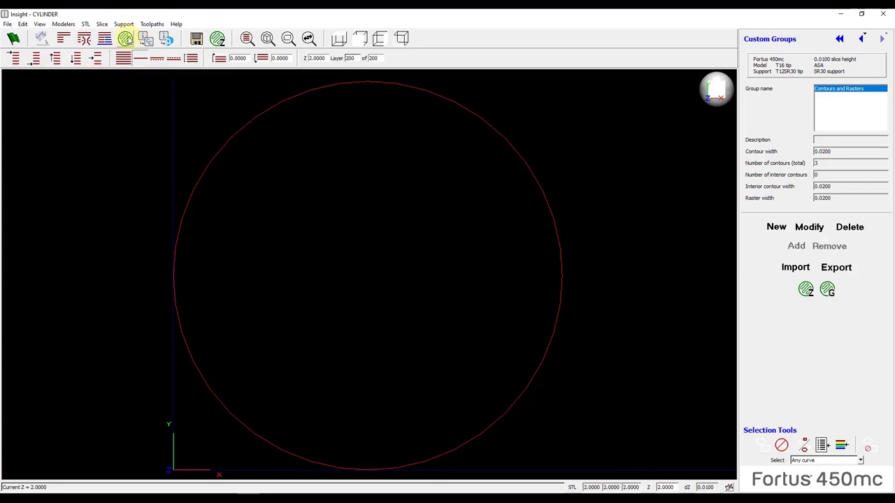
left_click(126, 39)
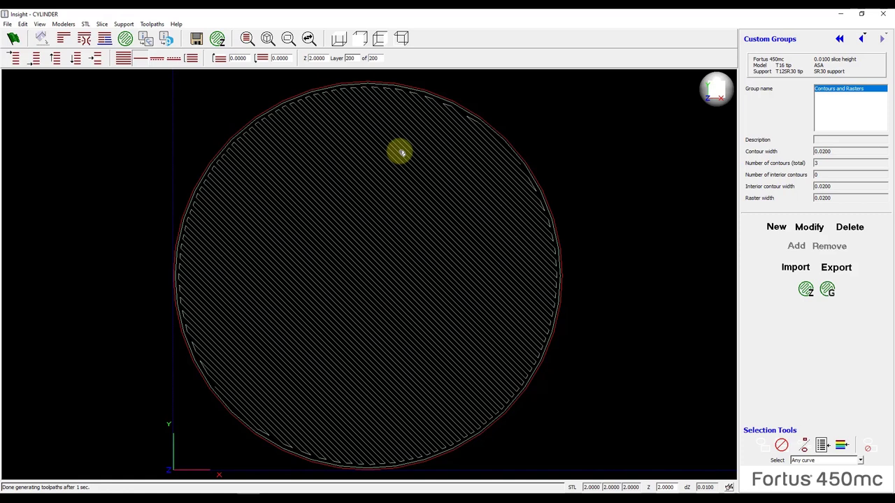
mouse_move(436, 110)
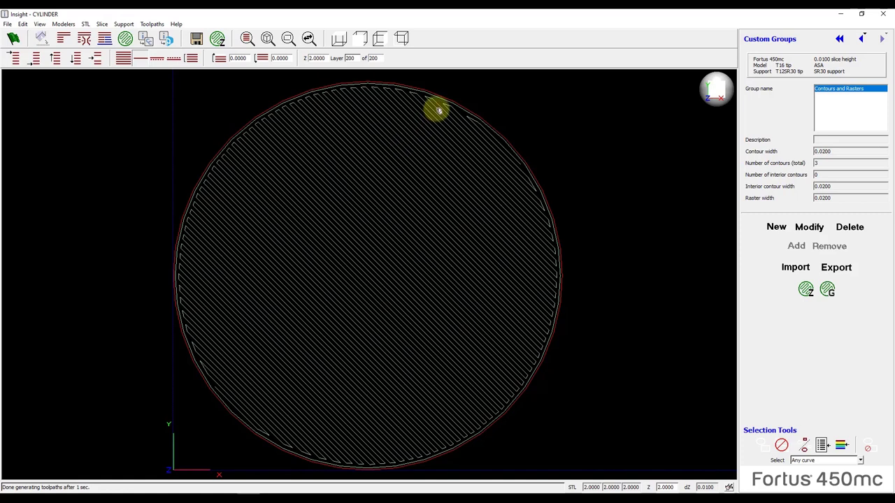
mouse_move(502, 134)
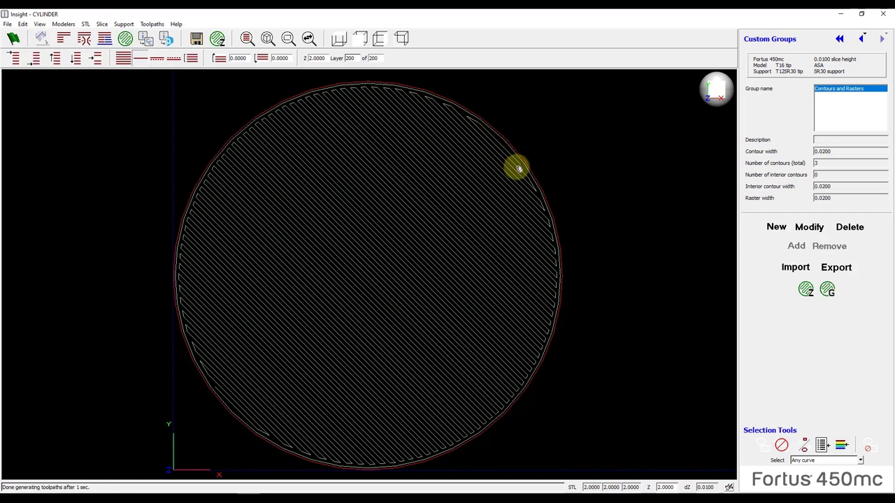
mouse_move(515, 184)
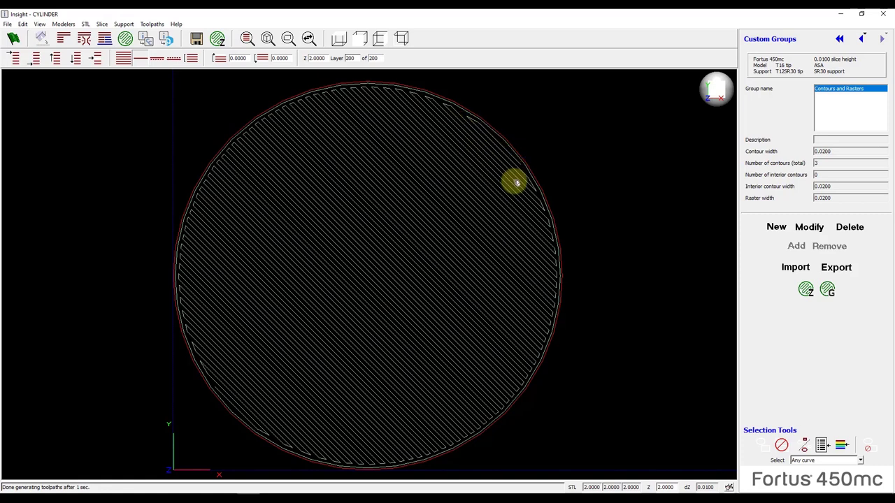
mouse_move(596, 239)
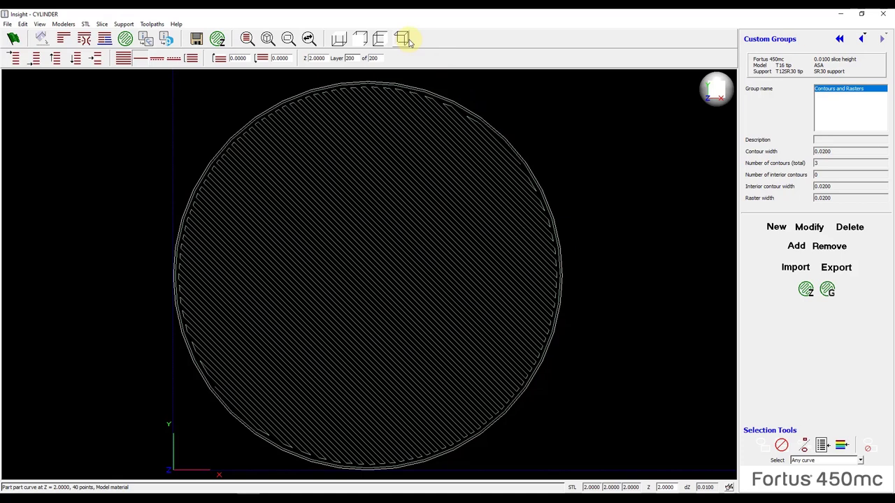
Step: View isometrically and create toolpaths for all boundaries on the layer, outlined in magenta
left_click(403, 39)
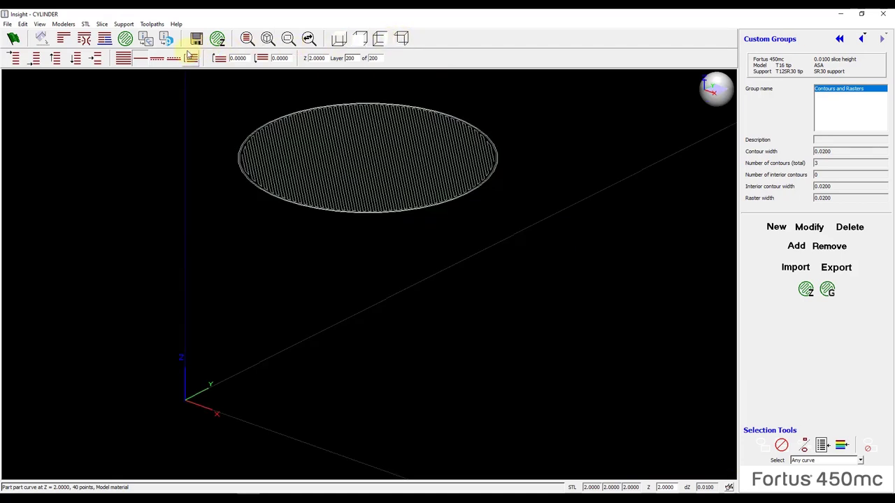
left_click(123, 59)
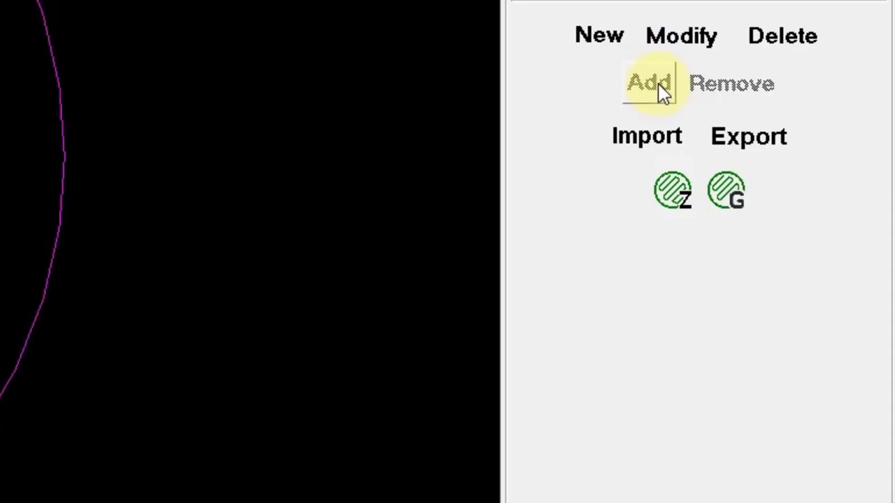
mouse_move(673, 202)
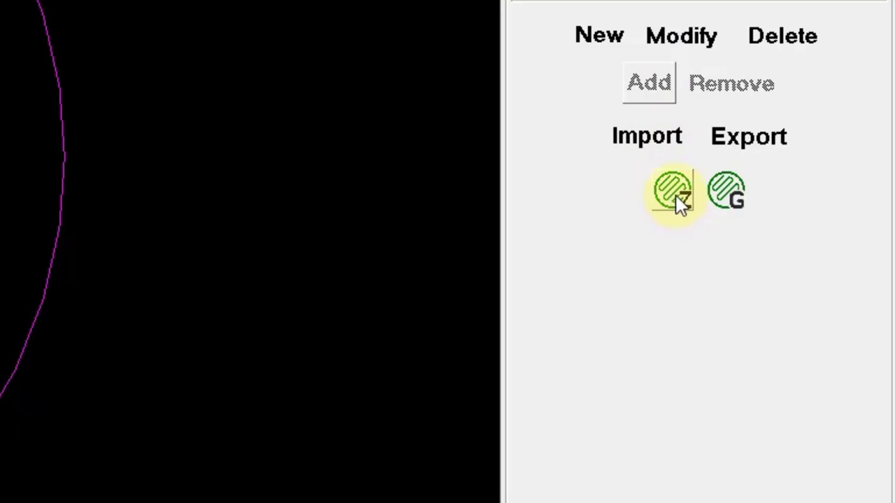
mouse_move(674, 199)
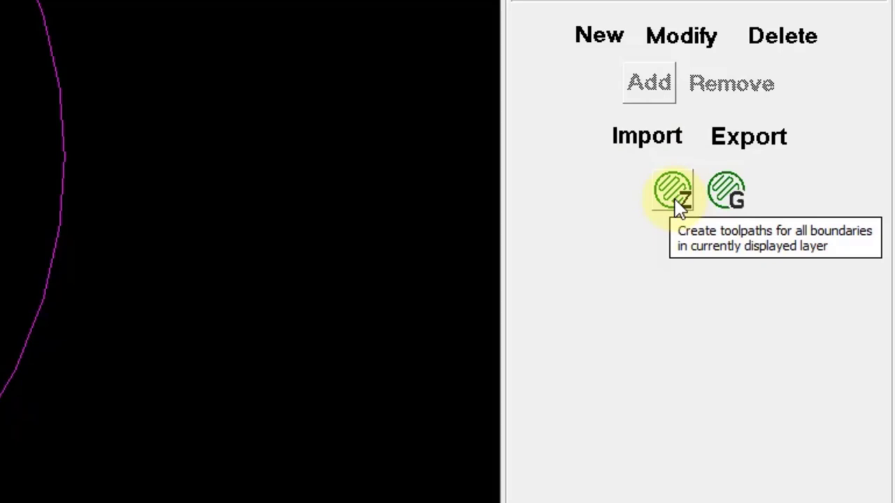
left_click(672, 193)
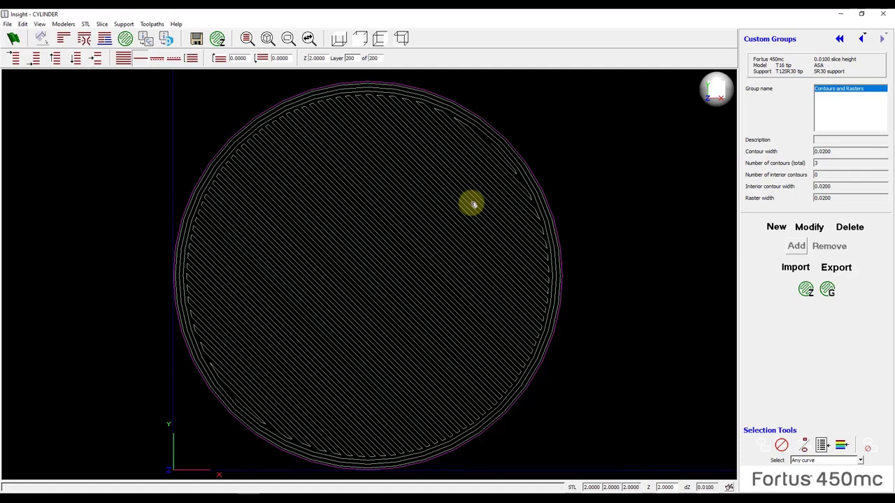
mouse_move(621, 226)
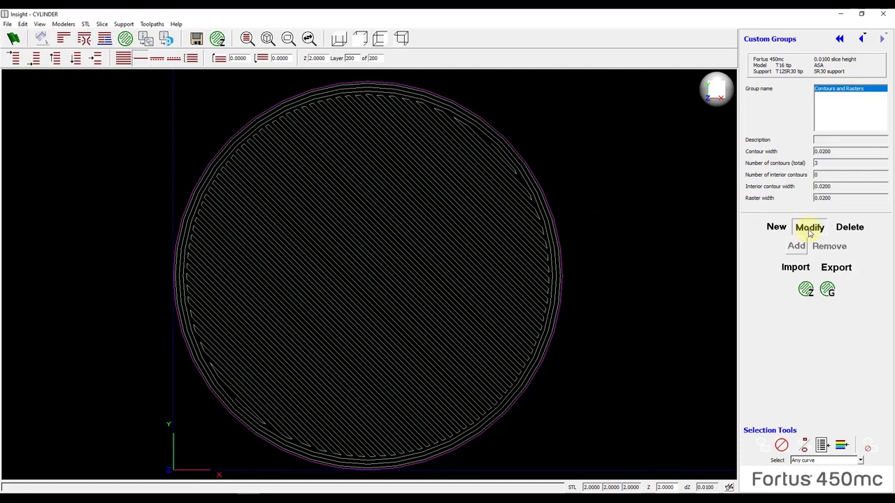
Step: Modify the Contours and Rasters group and turn on Link contours
left_click(808, 227)
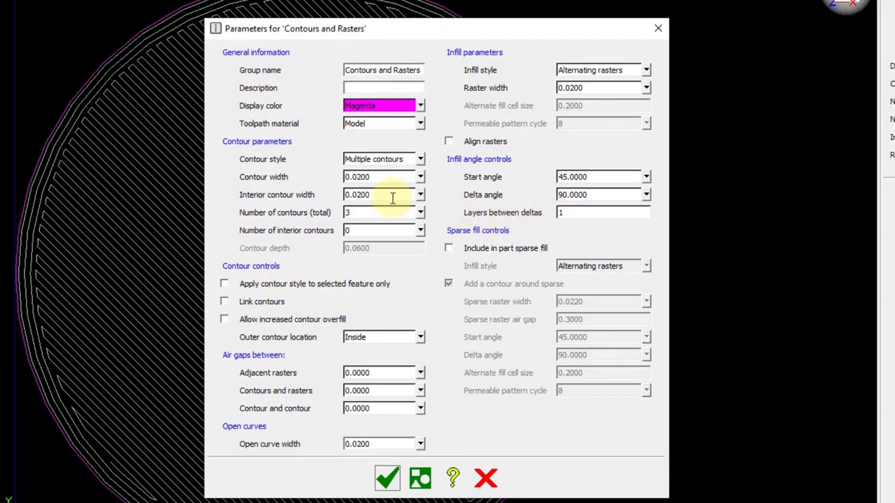
mouse_move(333, 273)
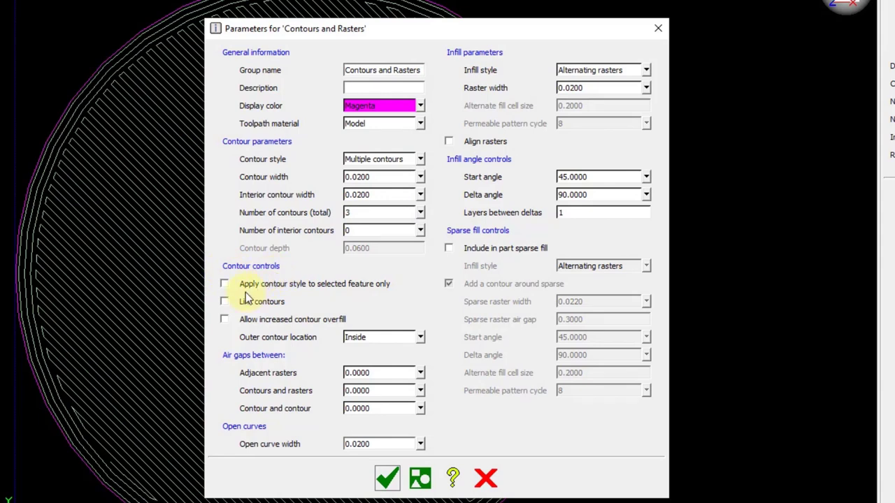
mouse_move(364, 292)
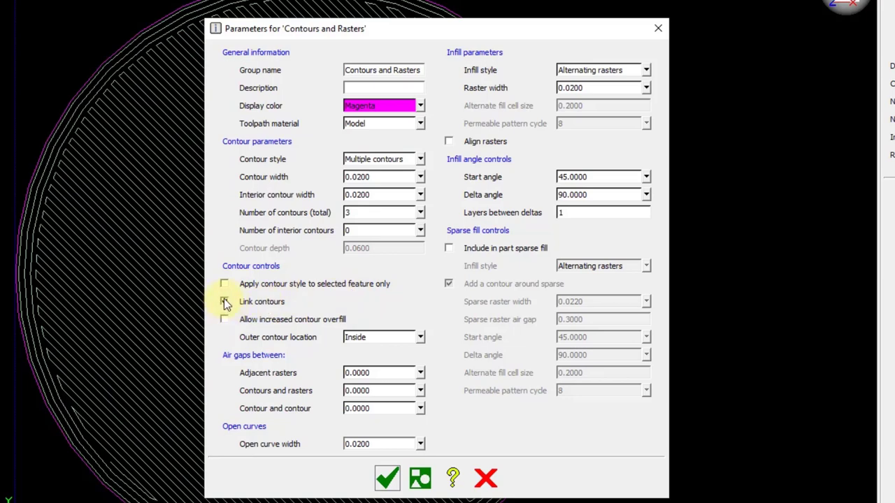
left_click(224, 302)
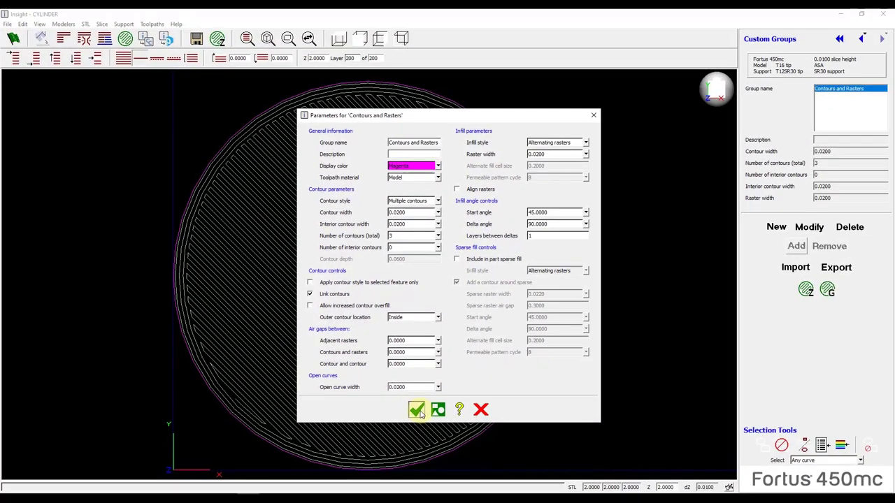
Step: Accept the linked-contour parameters, inspect the links, then show the whole layer again
left_click(417, 409)
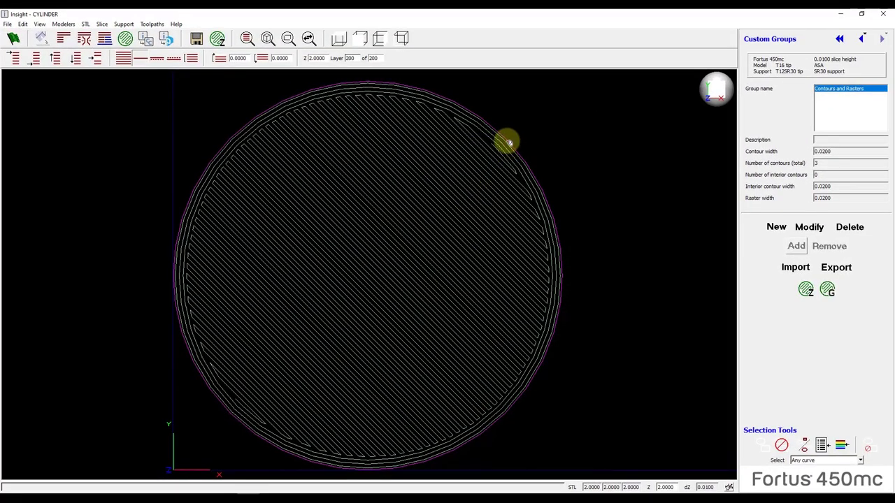
mouse_move(495, 255)
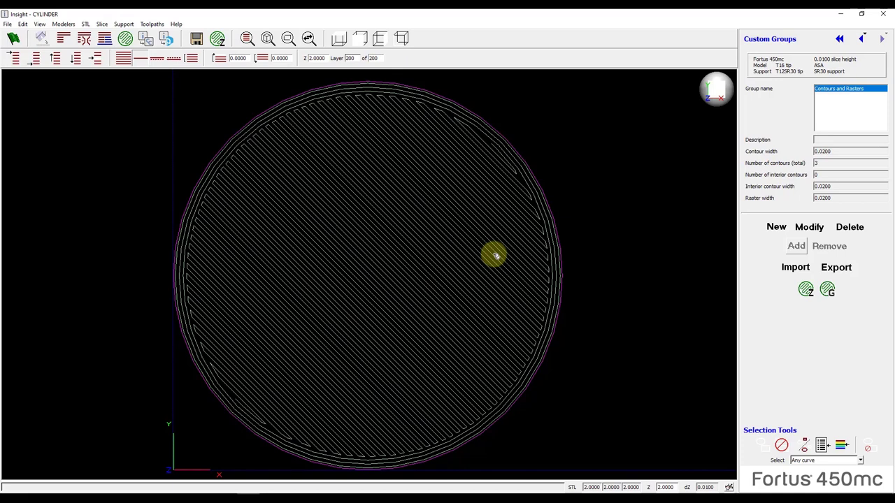
mouse_move(316, 79)
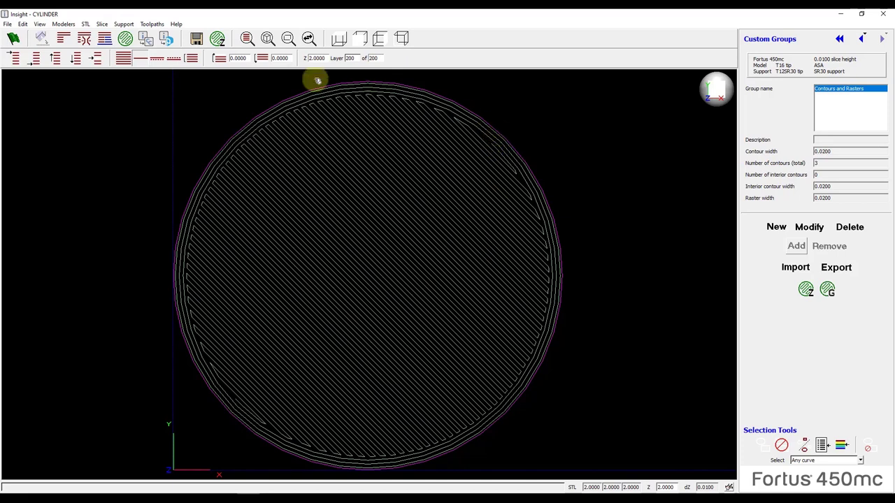
mouse_move(506, 142)
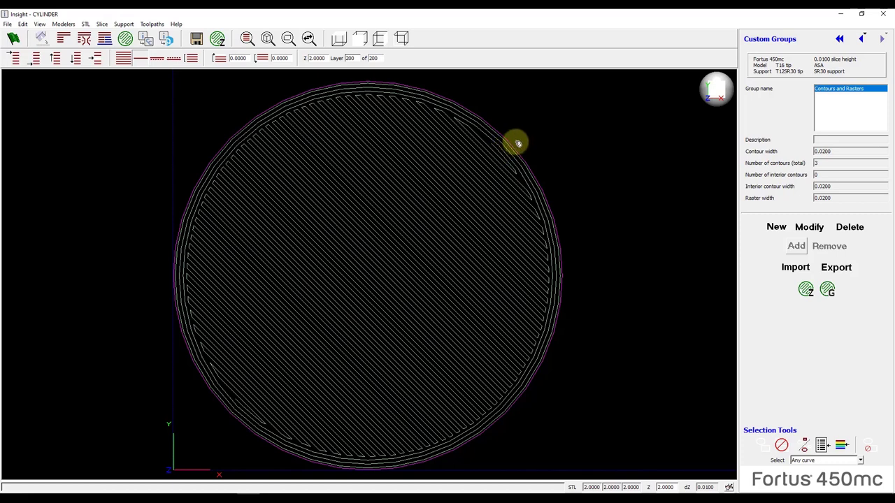
mouse_move(530, 140)
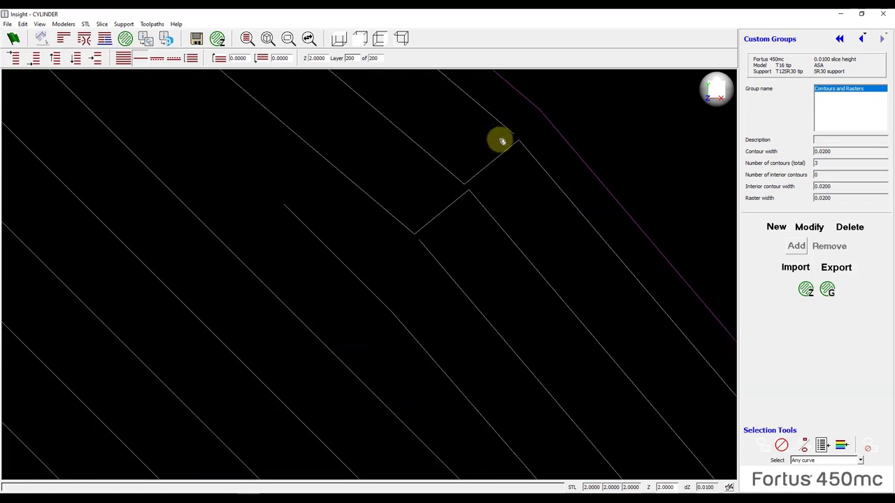
mouse_move(516, 134)
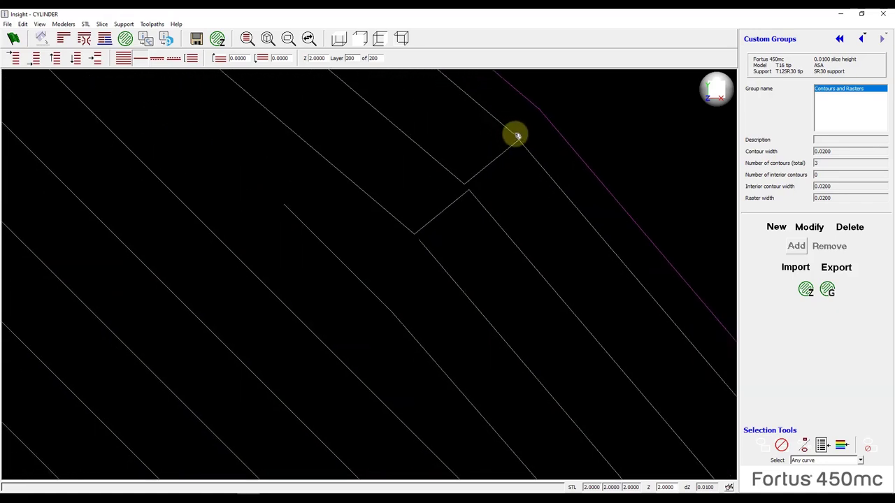
mouse_move(532, 151)
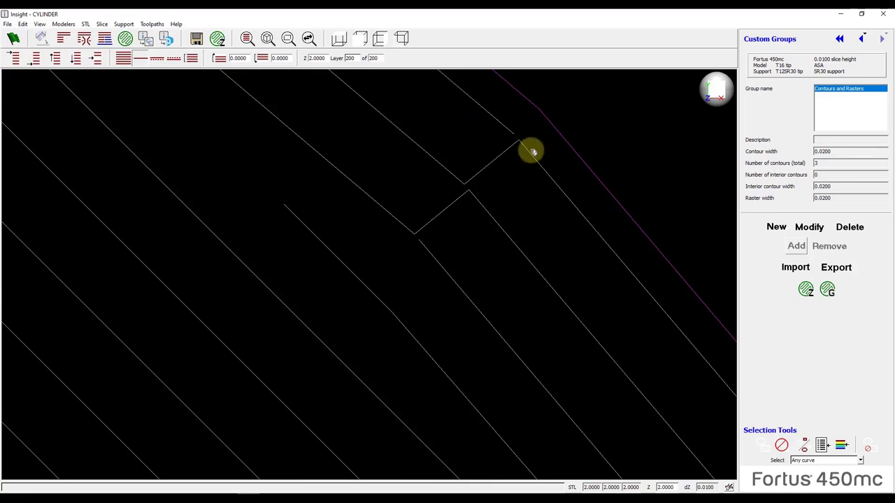
mouse_move(372, 128)
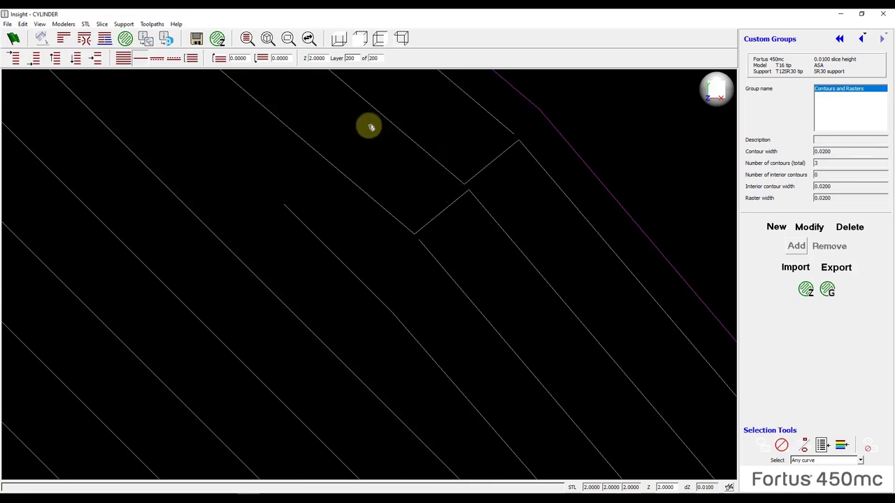
mouse_move(387, 196)
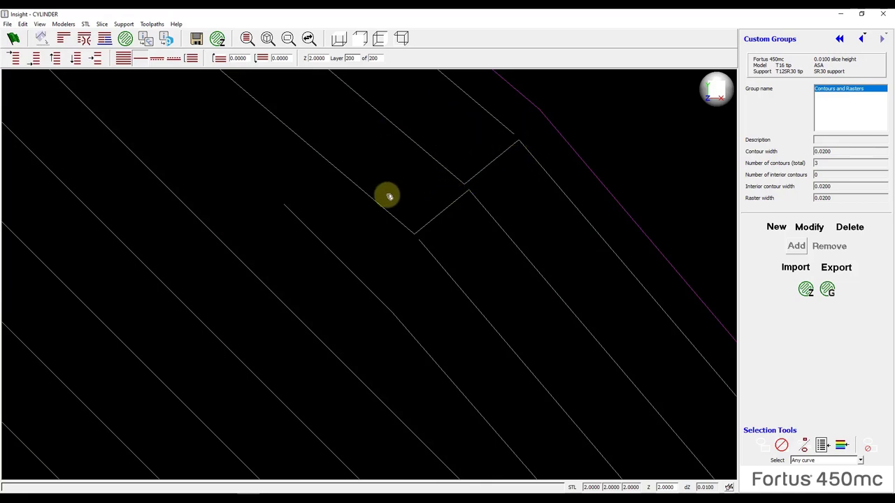
mouse_move(431, 169)
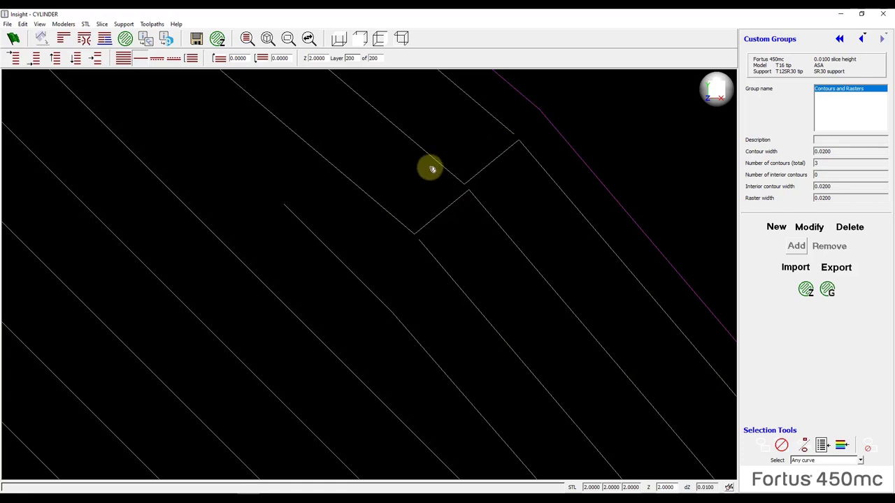
mouse_move(481, 141)
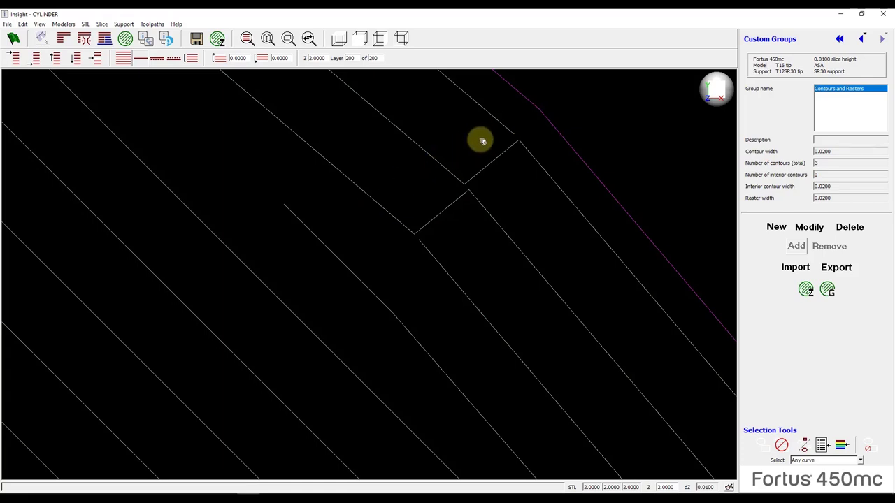
mouse_move(463, 168)
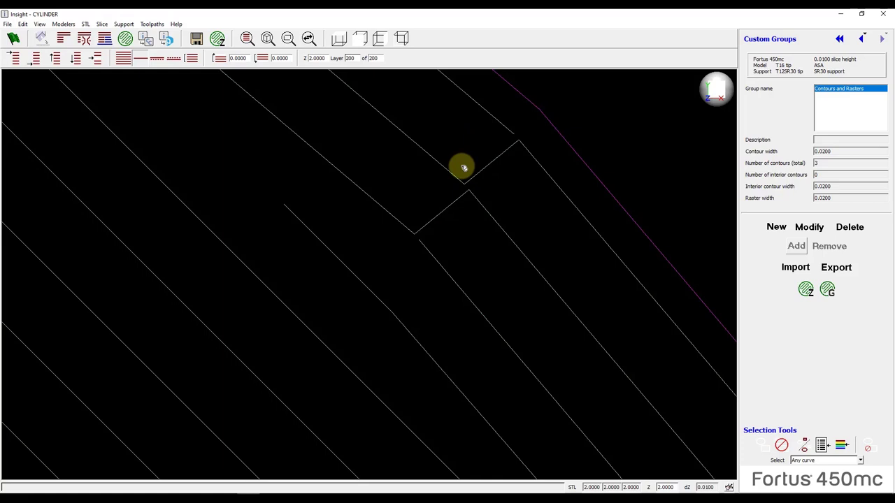
left_click(339, 39)
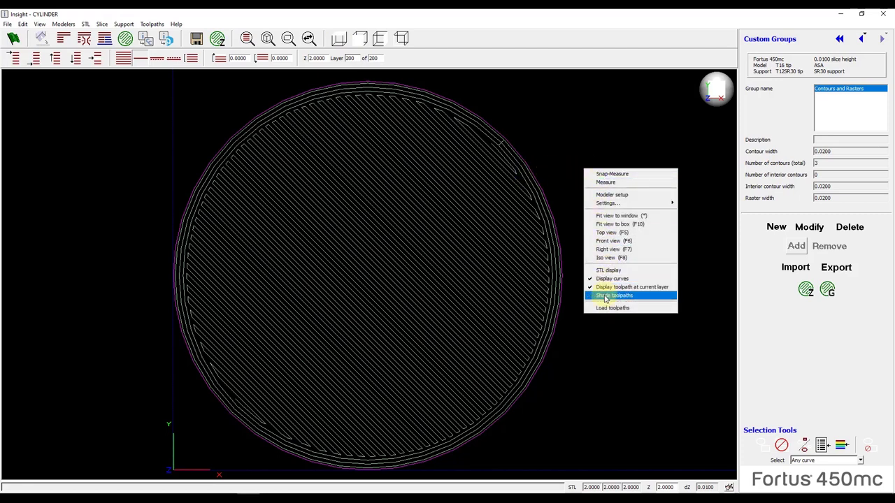
Step: Display the toolpaths as shaded roads
left_click(614, 295)
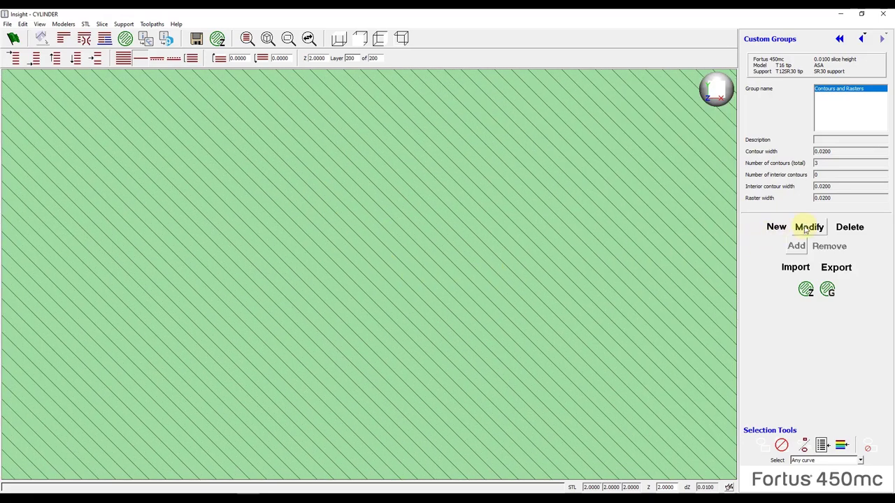
Step: Set the group's adjacent rasters air gap to 0.0050 and apply it
left_click(808, 226)
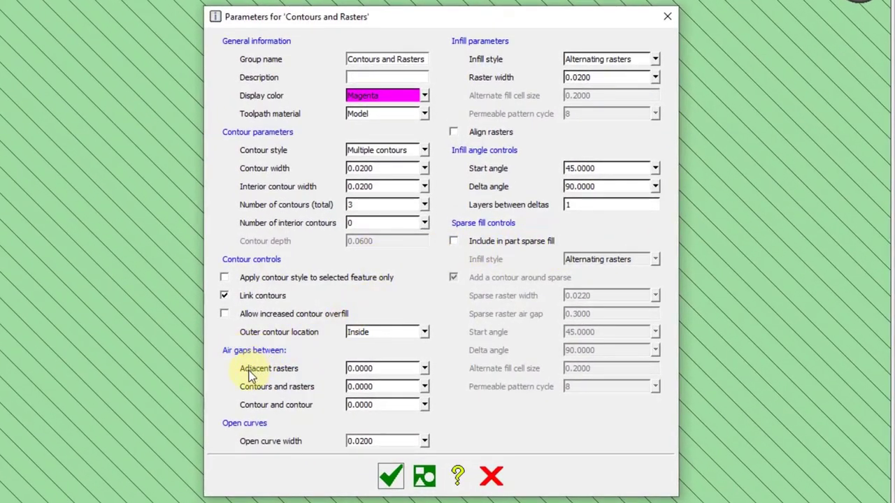
mouse_move(314, 403)
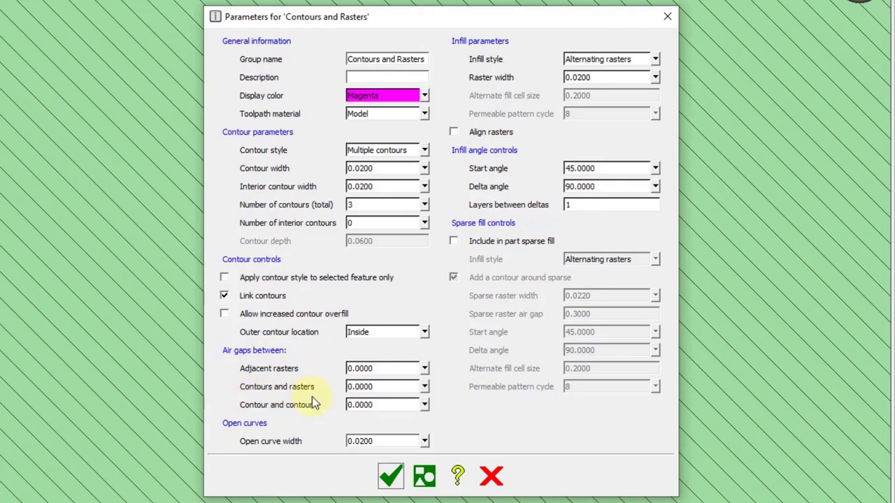
mouse_move(320, 414)
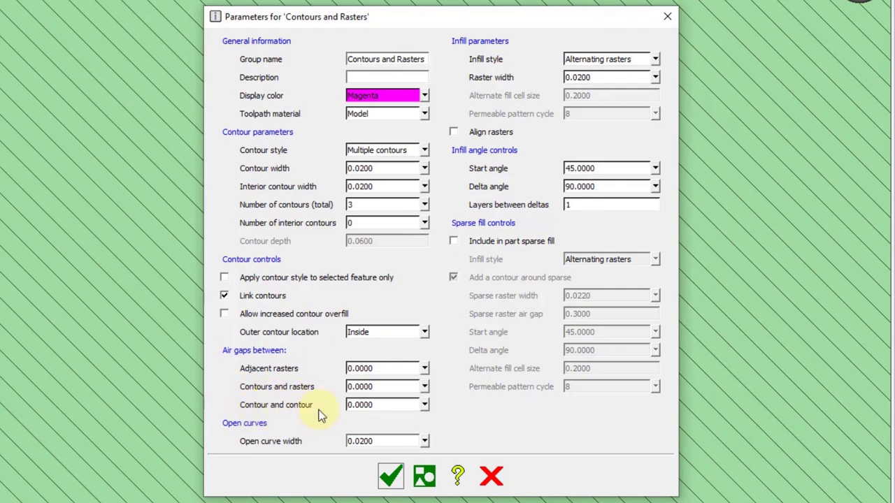
mouse_move(274, 372)
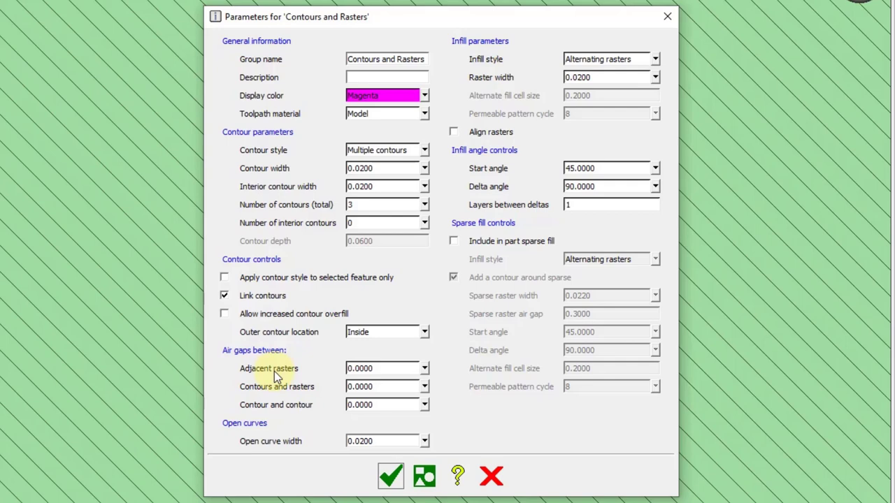
left_click(424, 369)
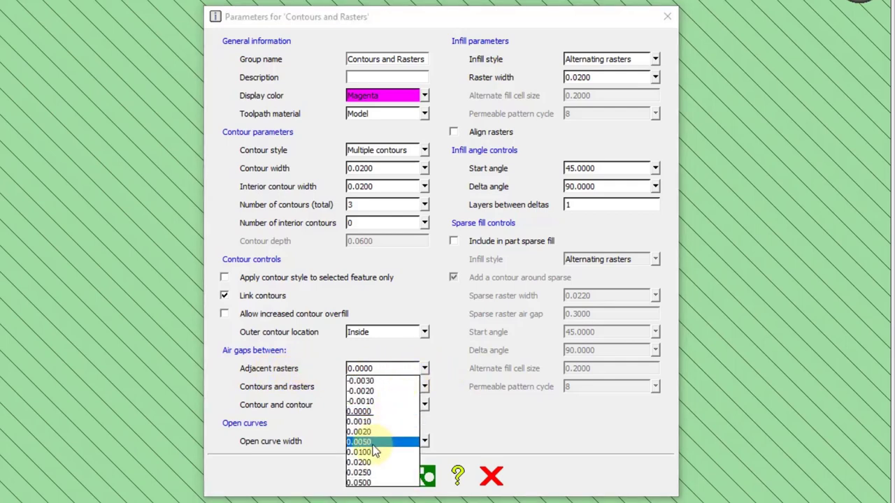
left_click(361, 442)
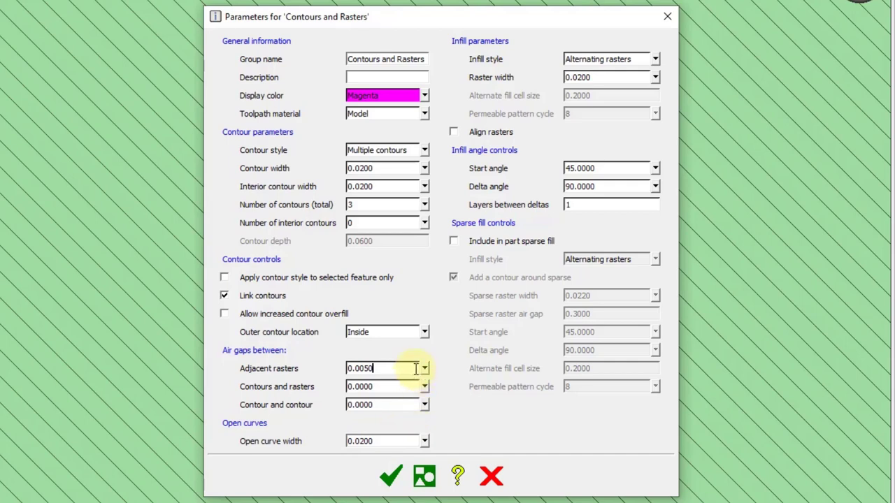
mouse_move(411, 370)
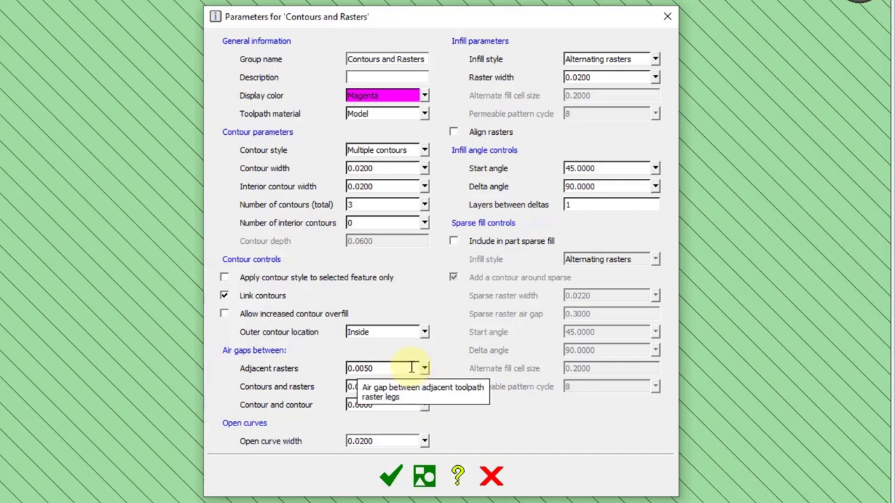
left_click(377, 369)
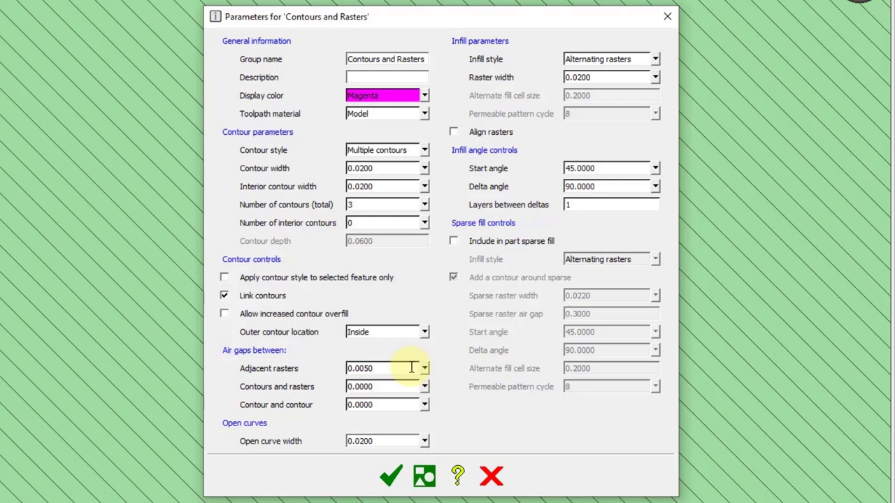
left_click(385, 369)
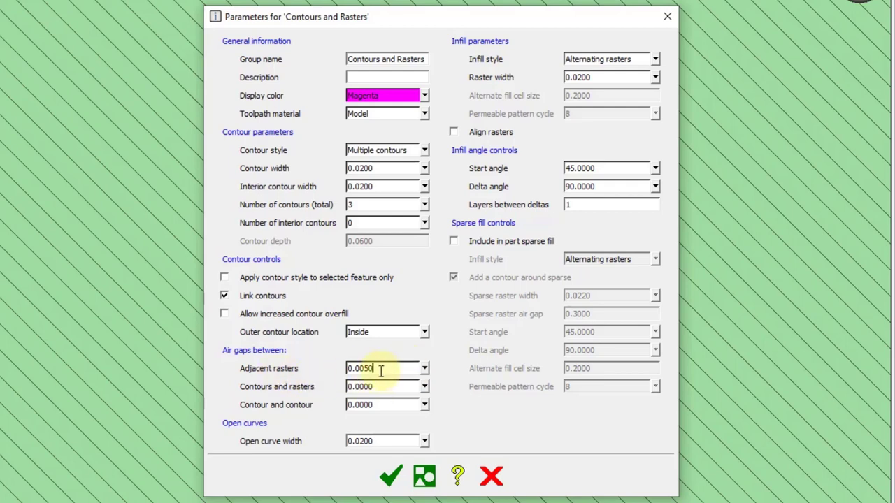
mouse_move(381, 370)
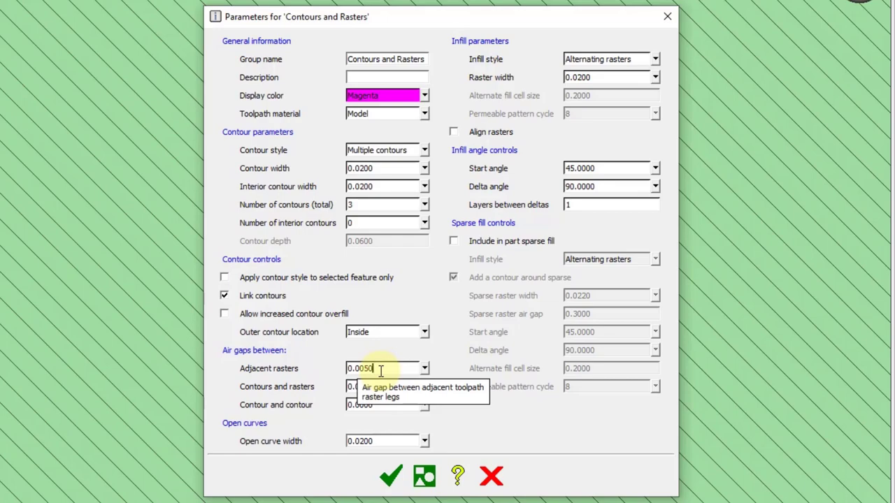
left_click(390, 477)
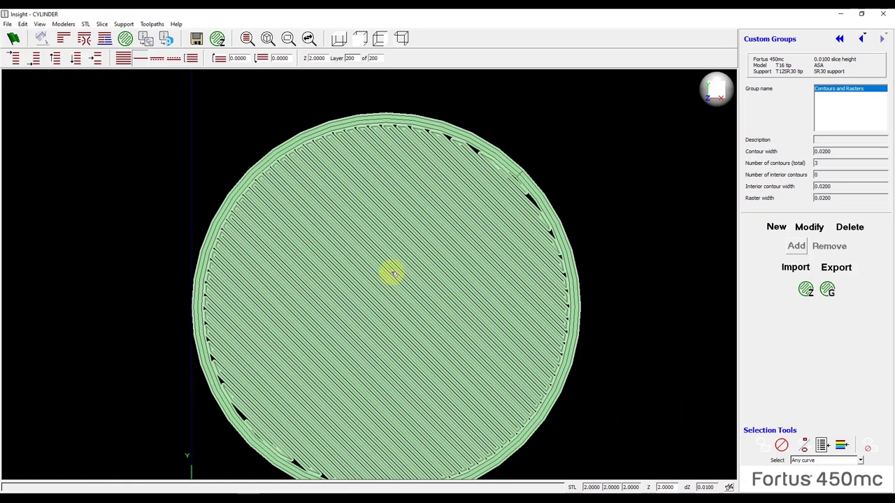
mouse_move(380, 301)
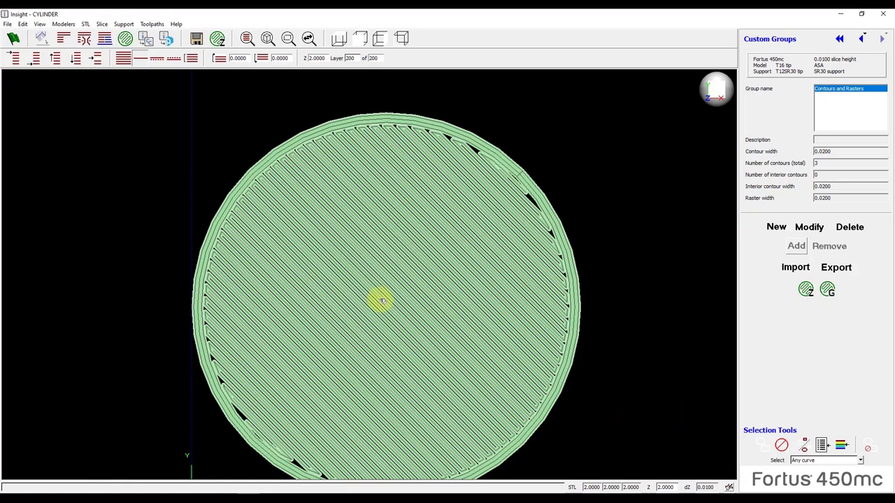
mouse_move(440, 249)
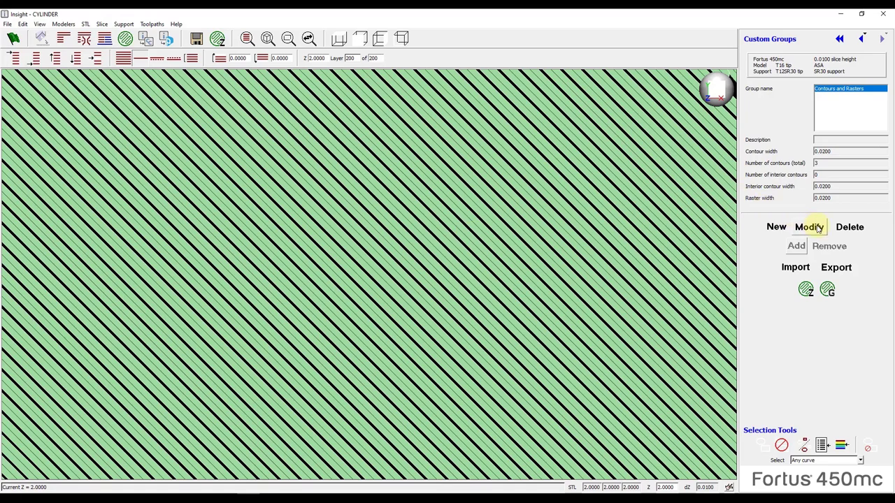
Step: Keep alternating rasters, set raster width to 0.0340, and apply
left_click(808, 226)
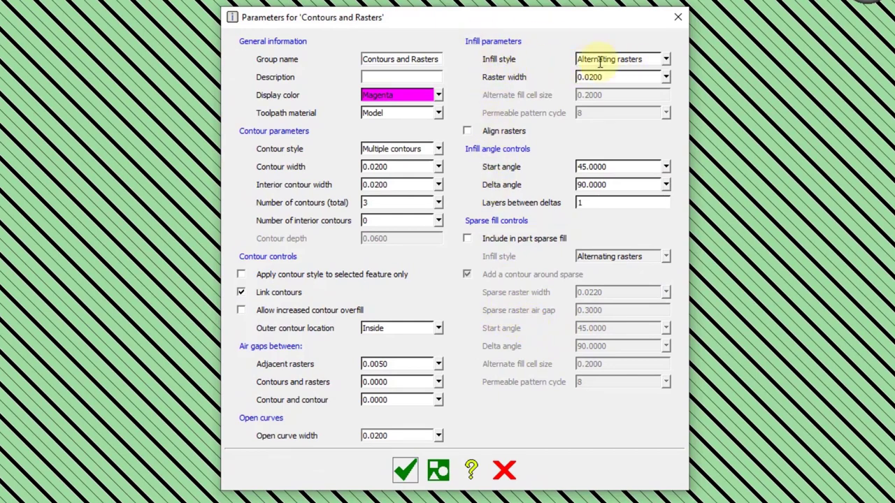
left_click(665, 59)
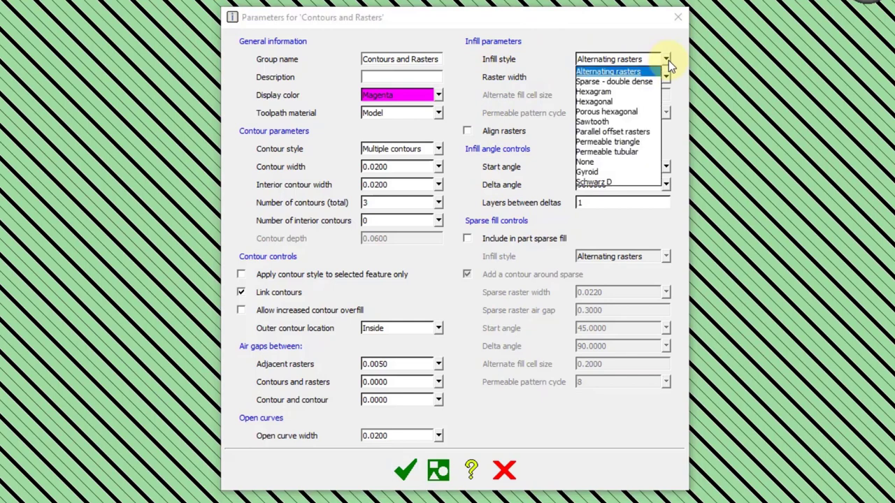
left_click(606, 70)
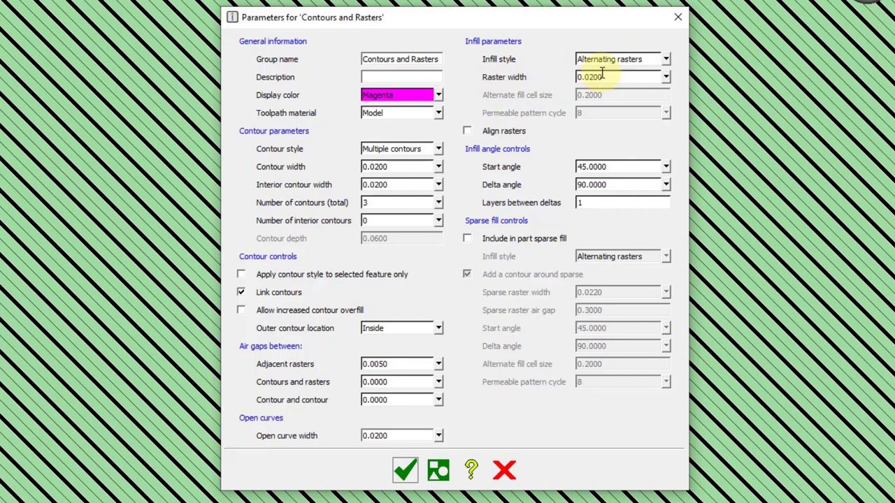
left_click(666, 77)
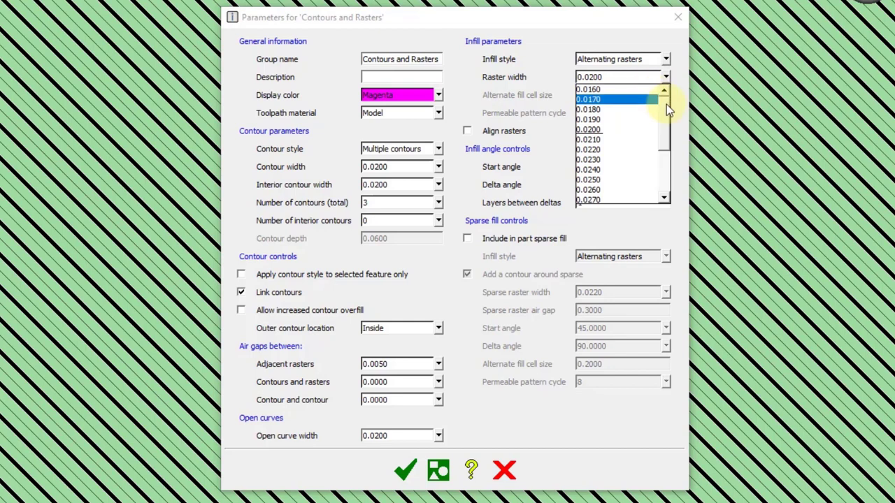
scroll("down", 3)
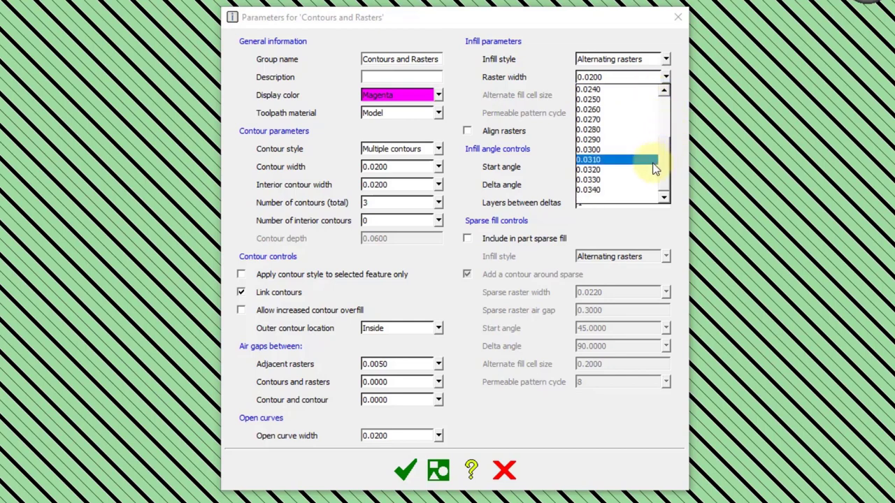
left_click(602, 190)
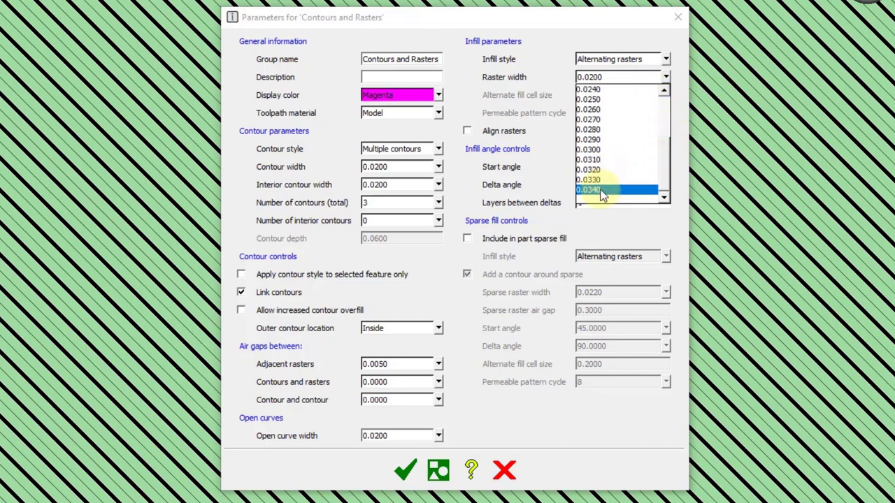
left_click(590, 190)
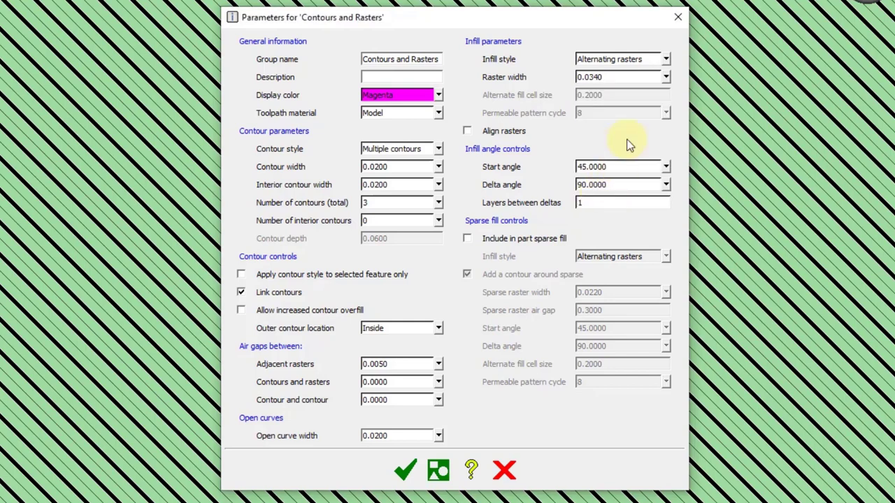
mouse_move(629, 129)
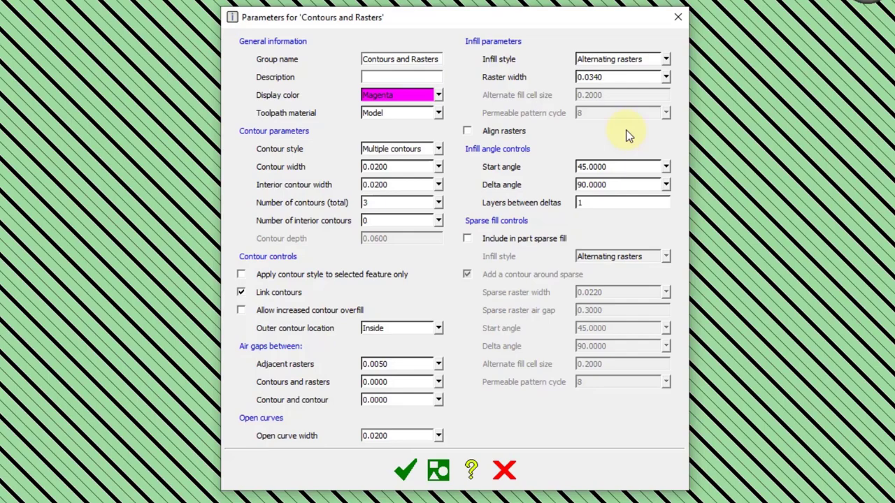
mouse_move(642, 134)
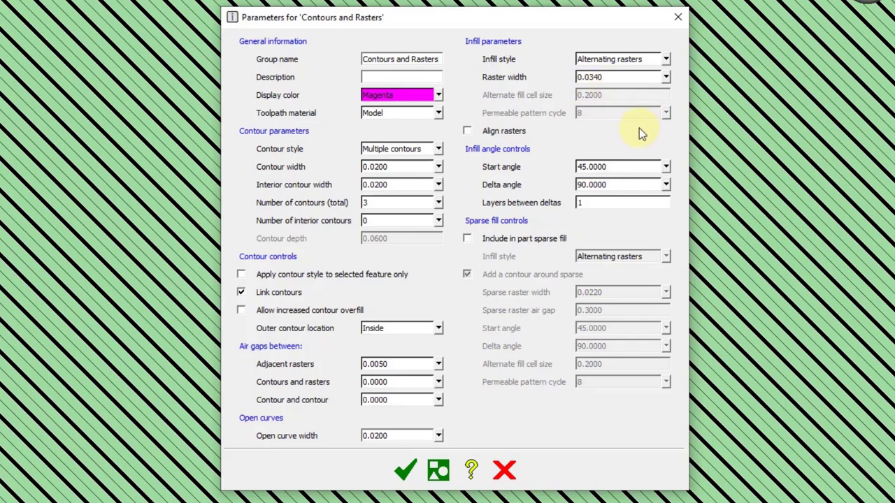
left_click(404, 470)
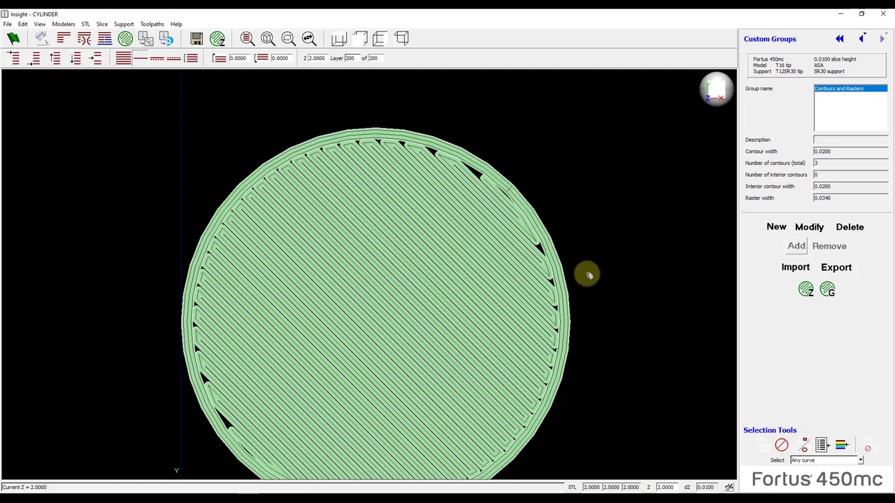
mouse_move(599, 294)
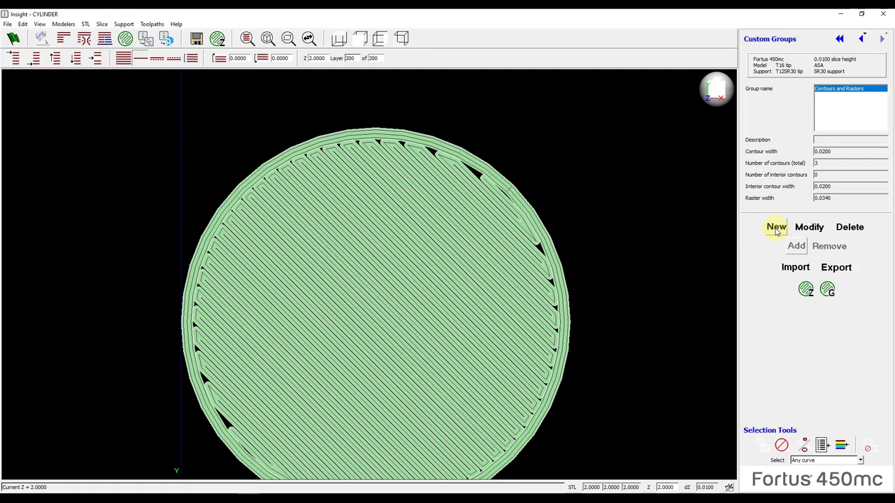
Step: Create custom group 'Spare Fill' in cyan with a hexagonal sparse infill style
left_click(776, 227)
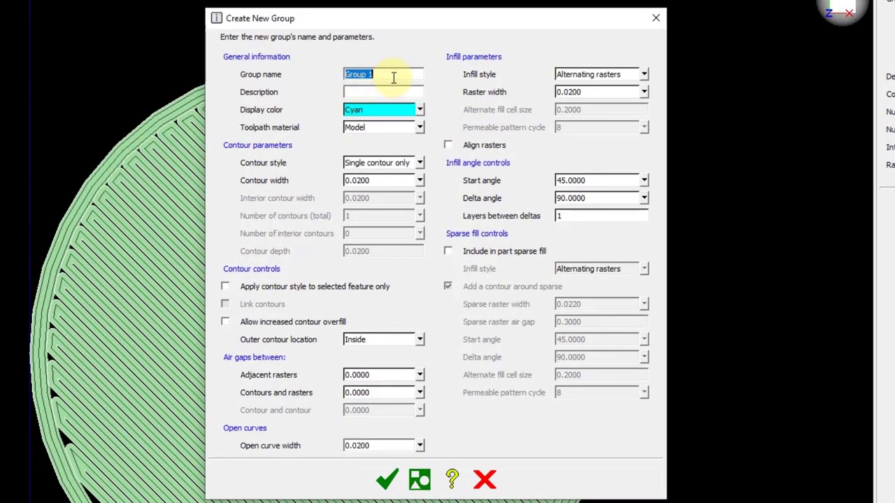
type("Spare")
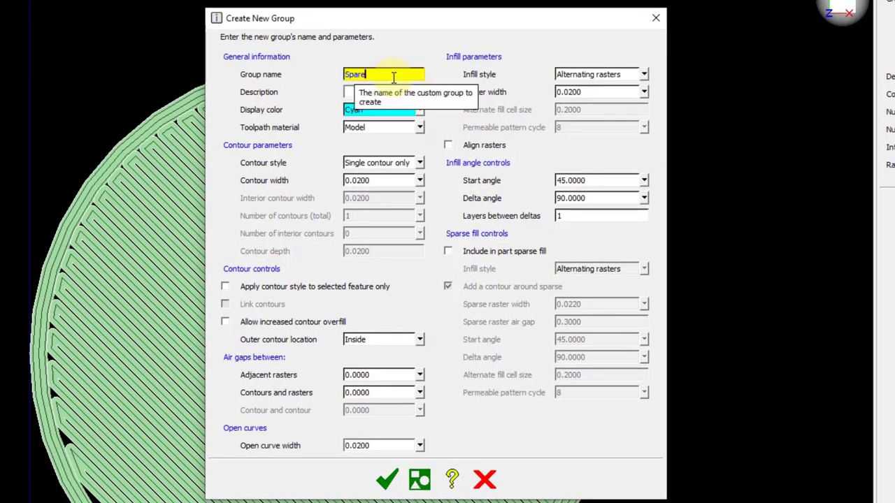
type("Fill")
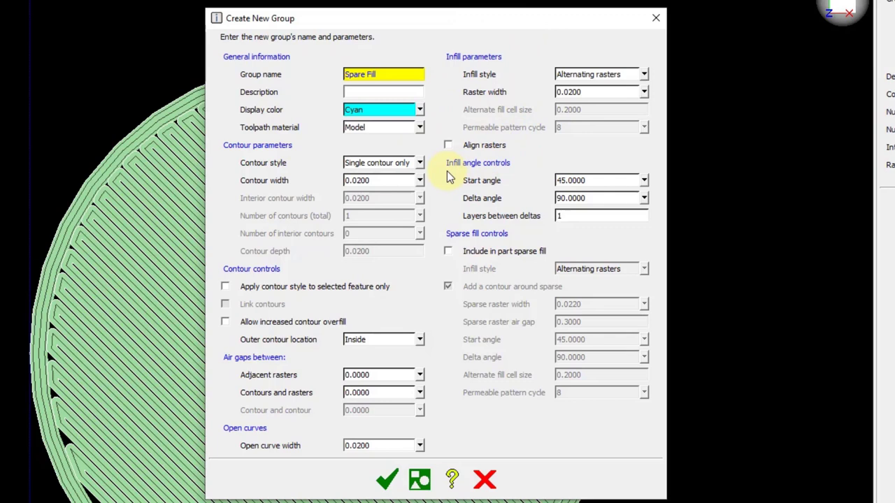
mouse_move(496, 189)
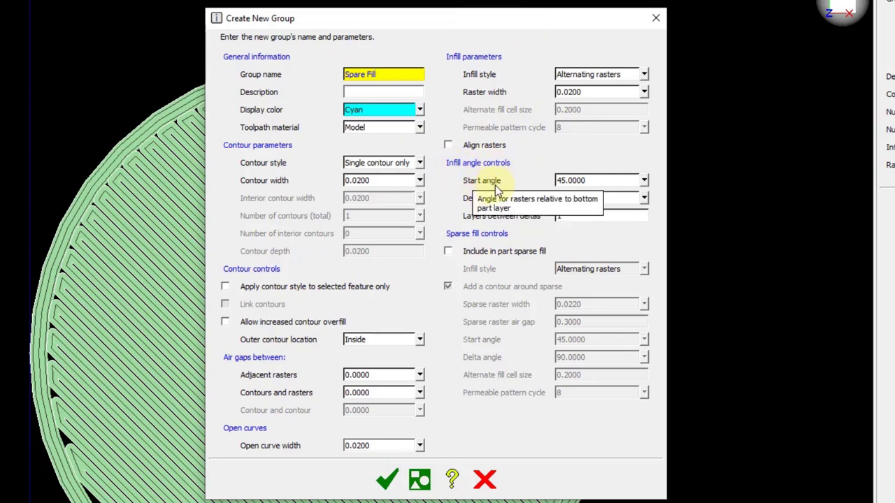
mouse_move(490, 199)
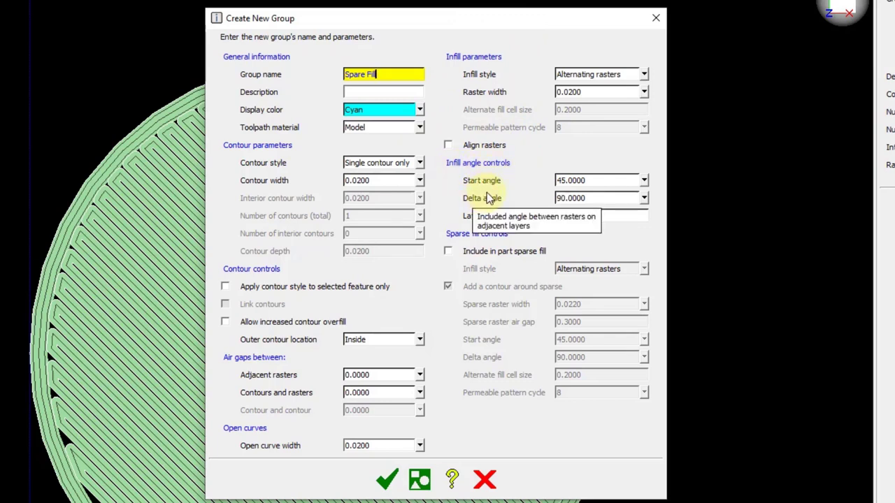
mouse_move(500, 203)
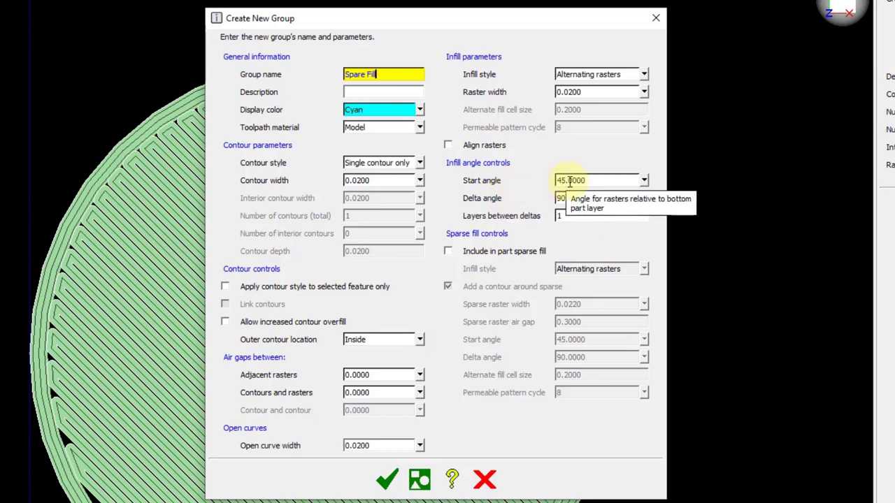
mouse_move(486, 207)
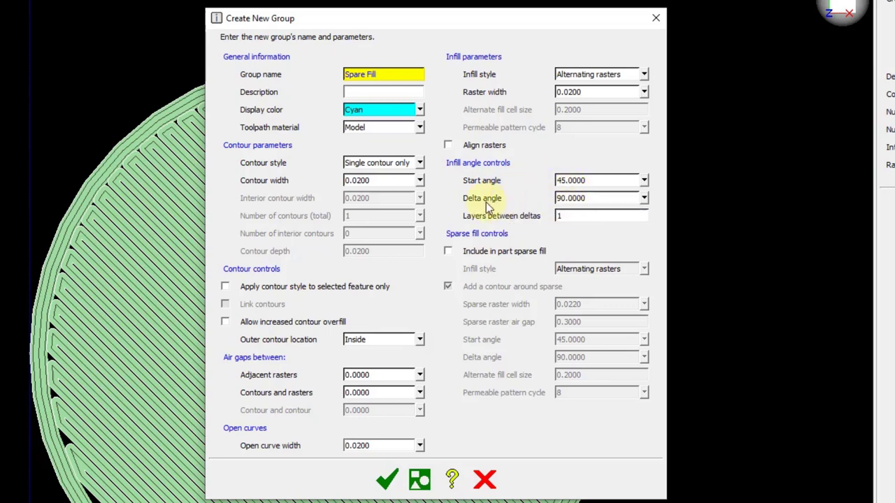
mouse_move(447, 253)
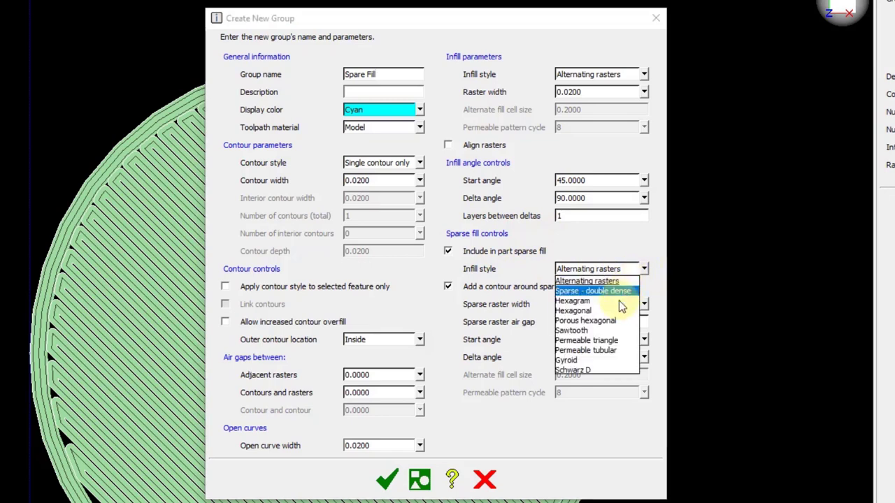
mouse_move(588, 311)
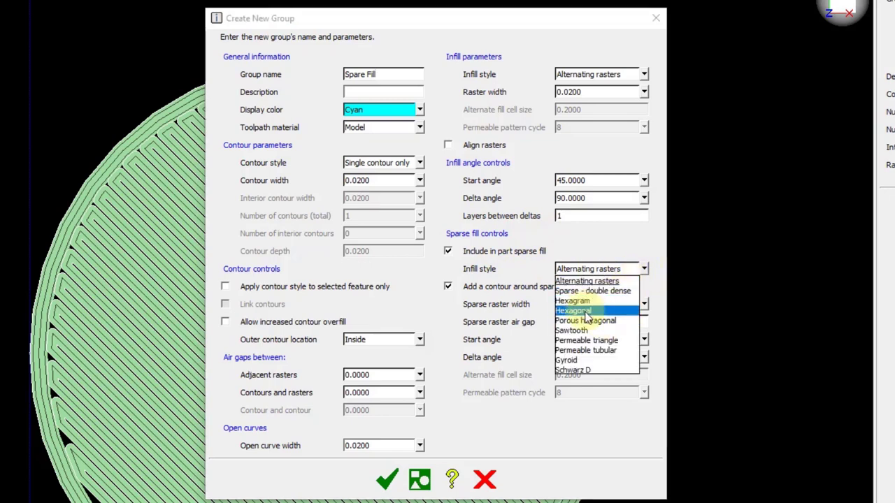
left_click(573, 310)
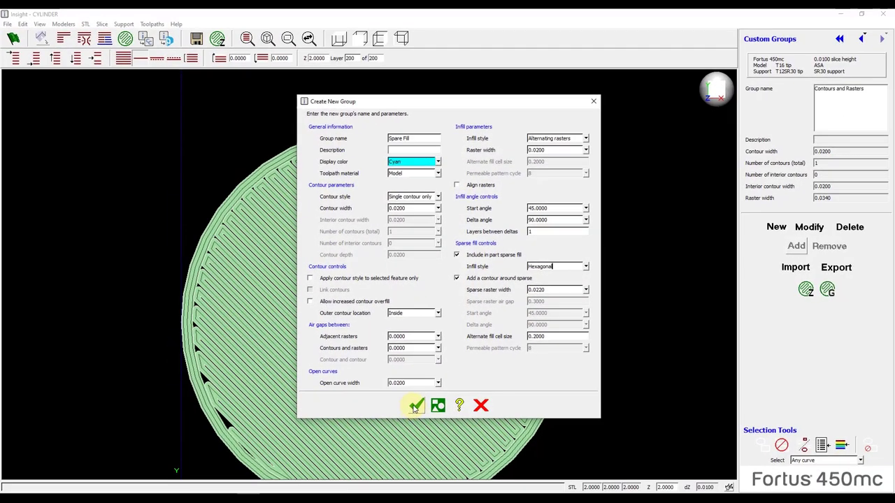
left_click(414, 406)
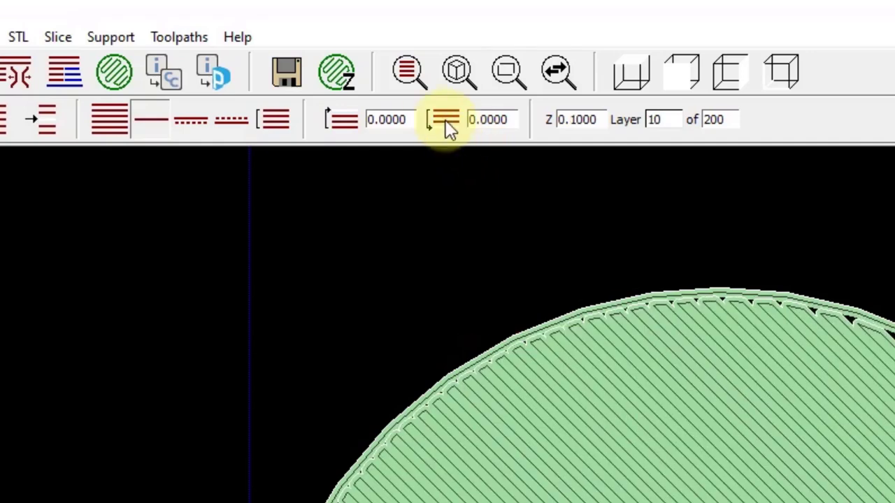
mouse_move(444, 129)
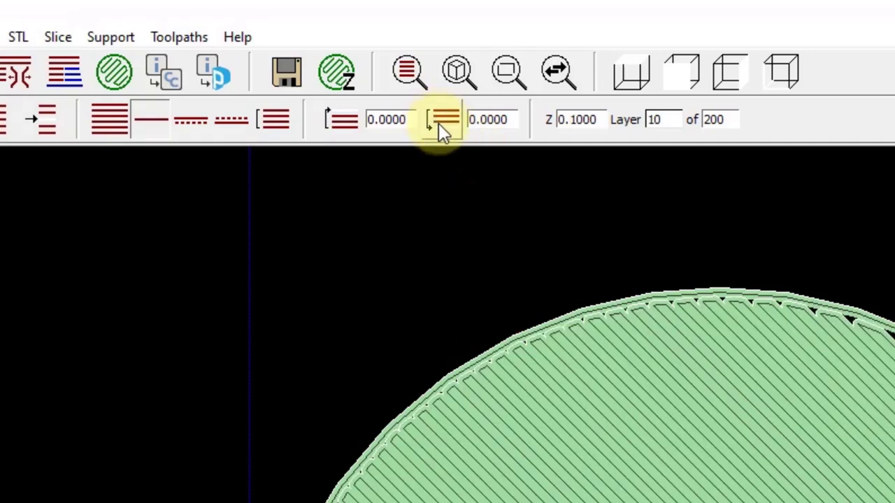
Step: Set the layer range bottom at layer 10 (0.1000) and move to layer 30 for the top
left_click(444, 119)
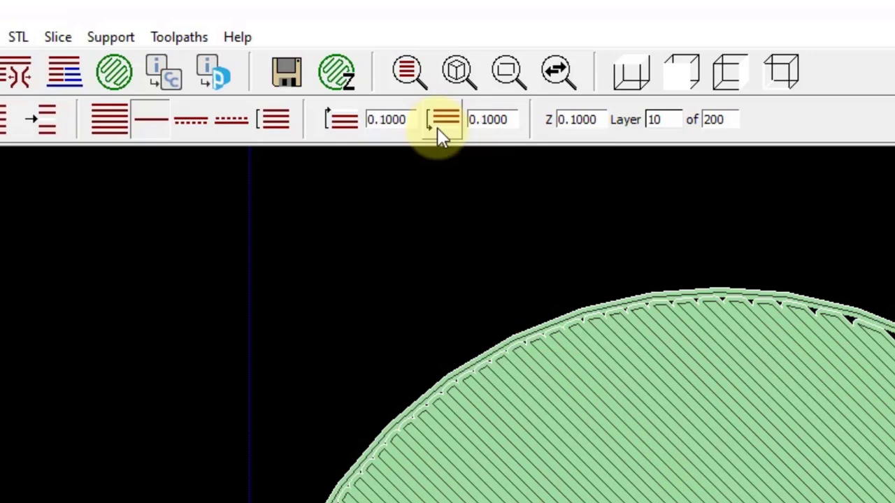
left_click(440, 119)
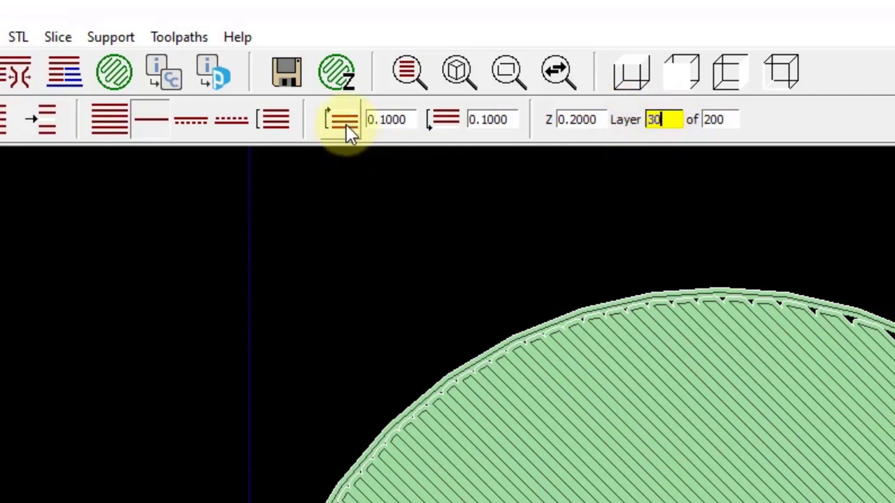
mouse_move(343, 128)
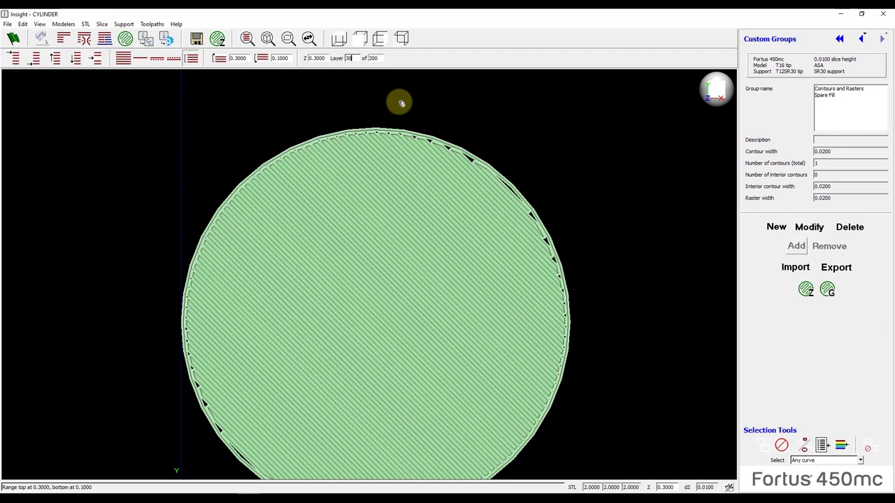
mouse_move(610, 147)
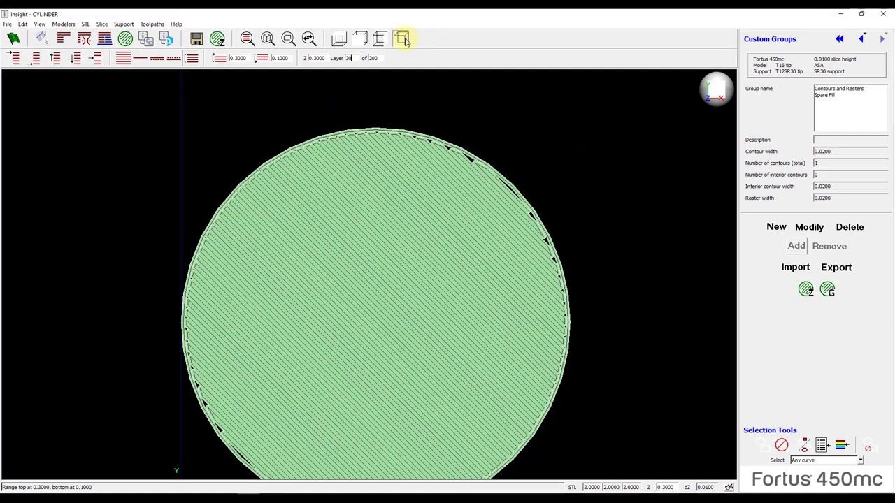
Step: Add the ranged layer curves to Spare Fill and generate their hexagonal sparse toolpaths in isometric view
left_click(403, 39)
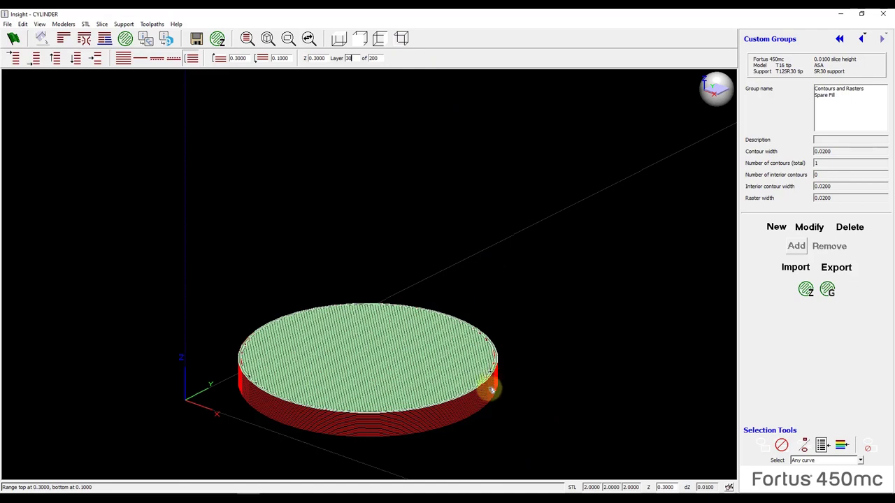
mouse_move(521, 355)
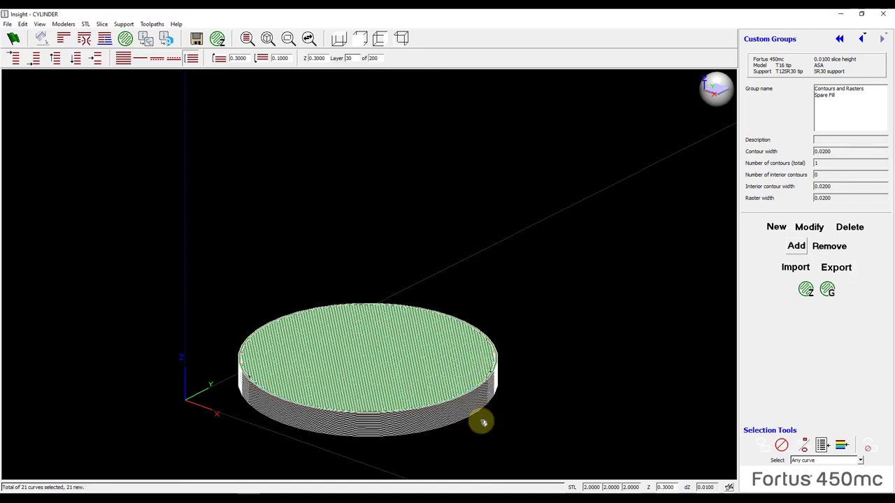
mouse_move(657, 276)
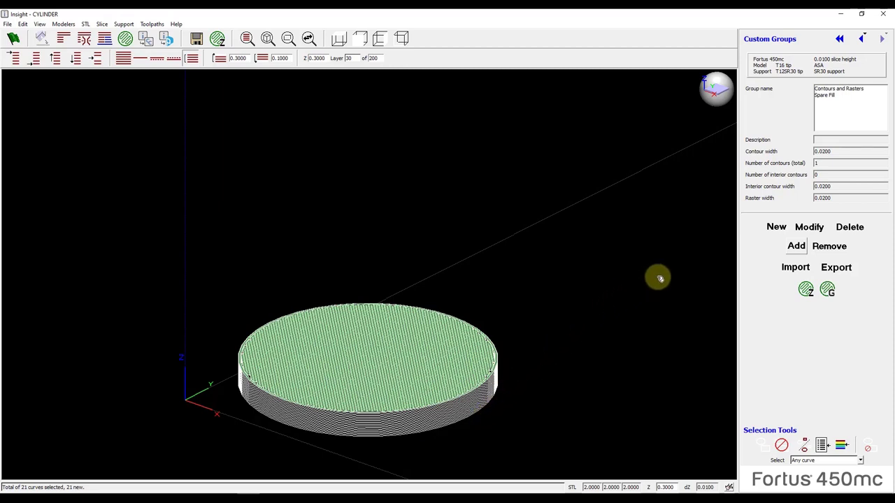
left_click(796, 246)
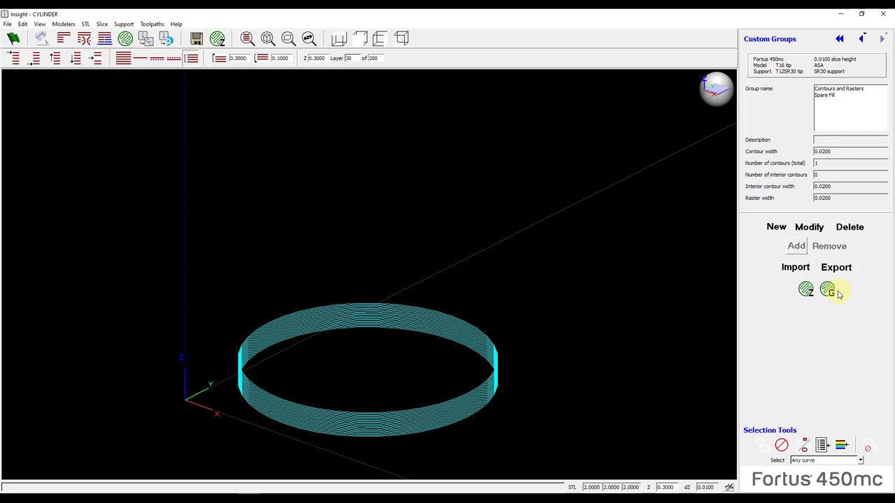
left_click(829, 290)
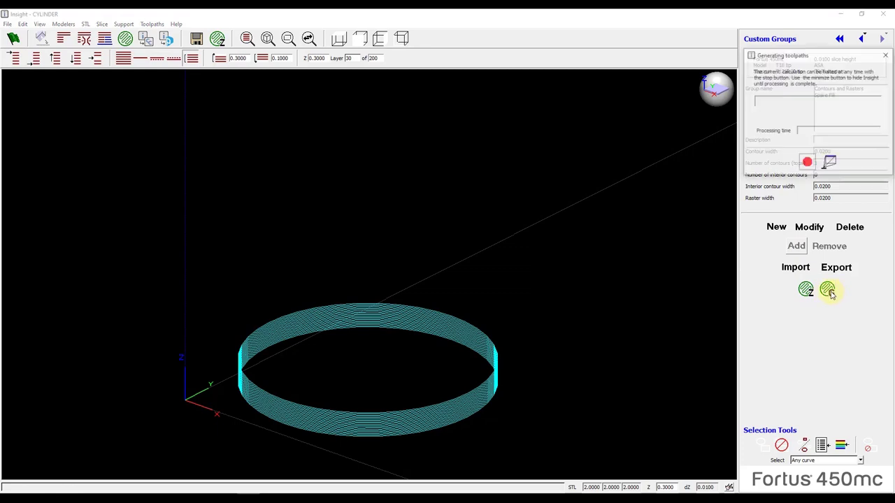
left_click(828, 289)
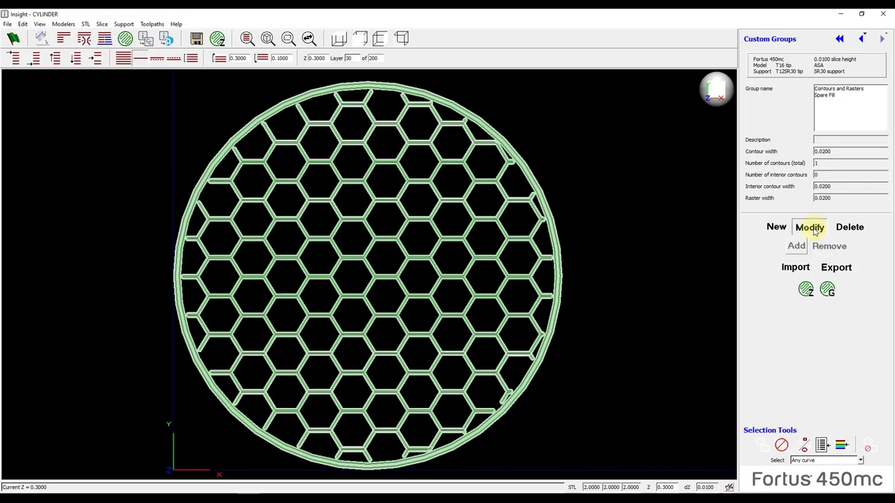
Step: Modify Spare Fill's infill style to Alternating rasters and regenerate the toolpaths
left_click(810, 227)
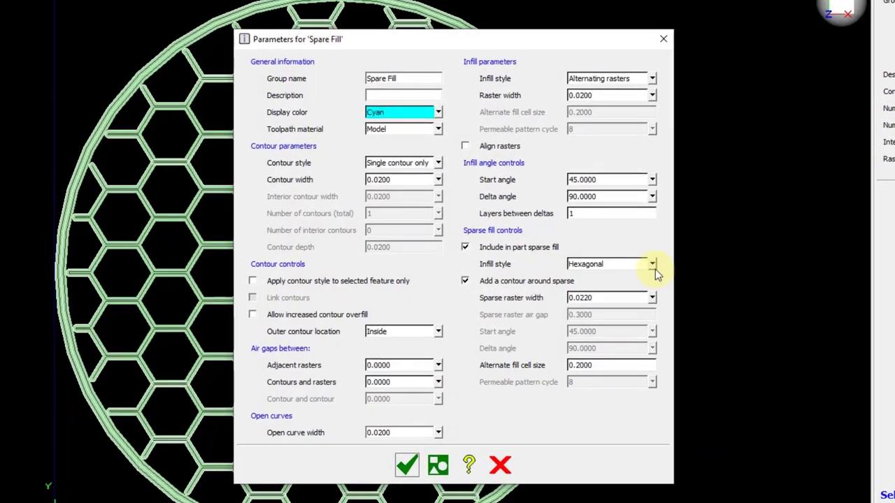
left_click(651, 262)
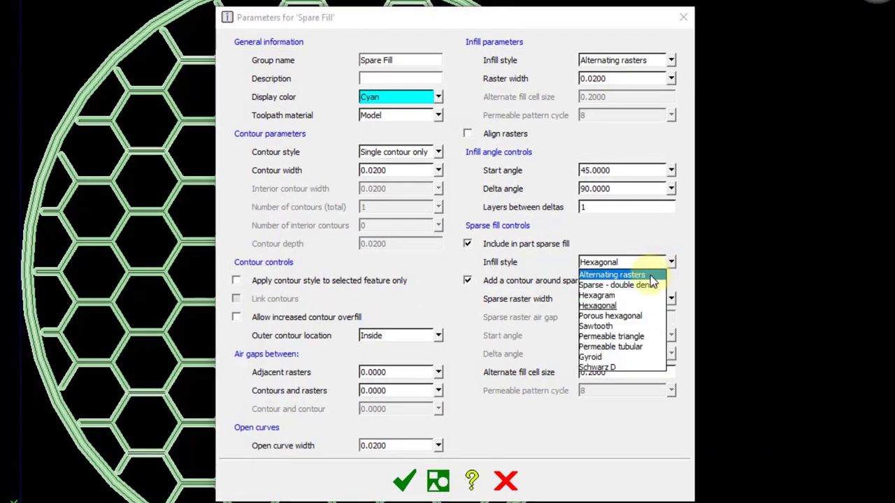
left_click(613, 274)
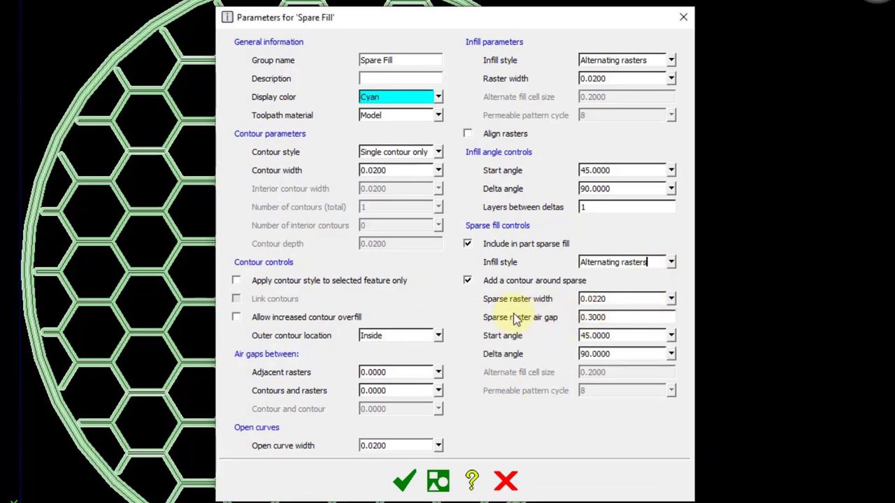
mouse_move(490, 342)
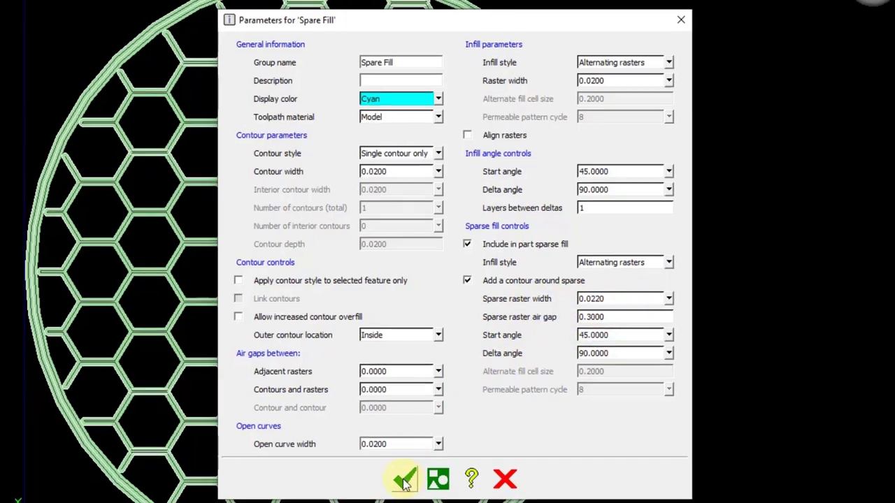
left_click(403, 478)
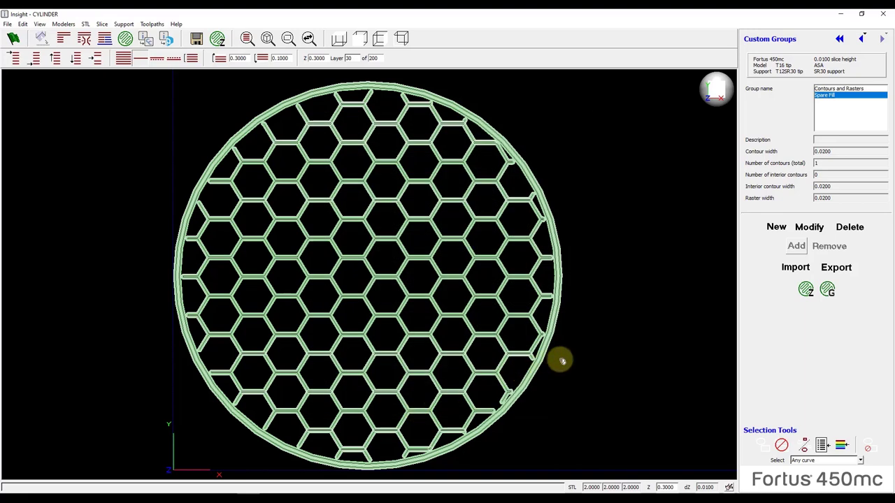
left_click(827, 290)
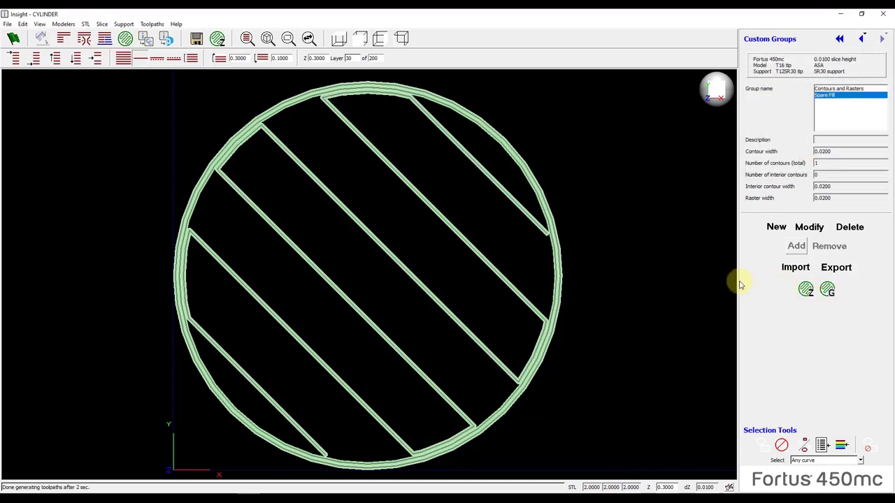
mouse_move(674, 263)
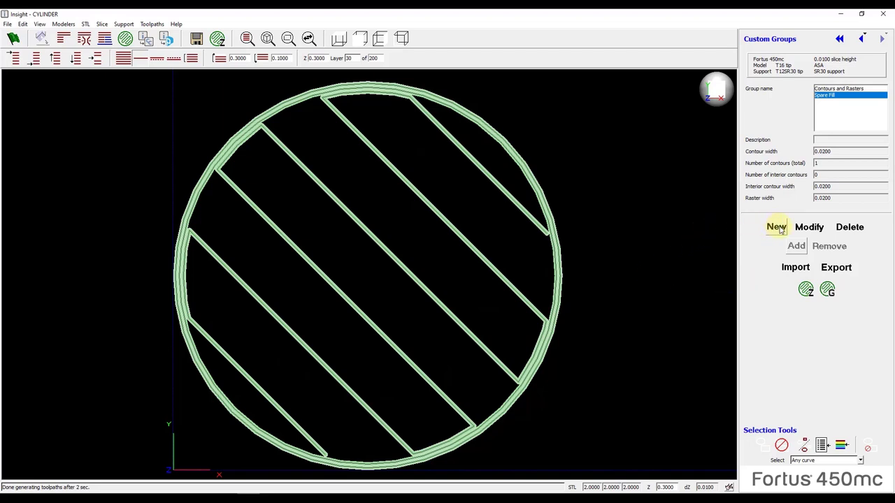
Step: Create a third custom group 'Group 1' with the default light red colour
left_click(776, 227)
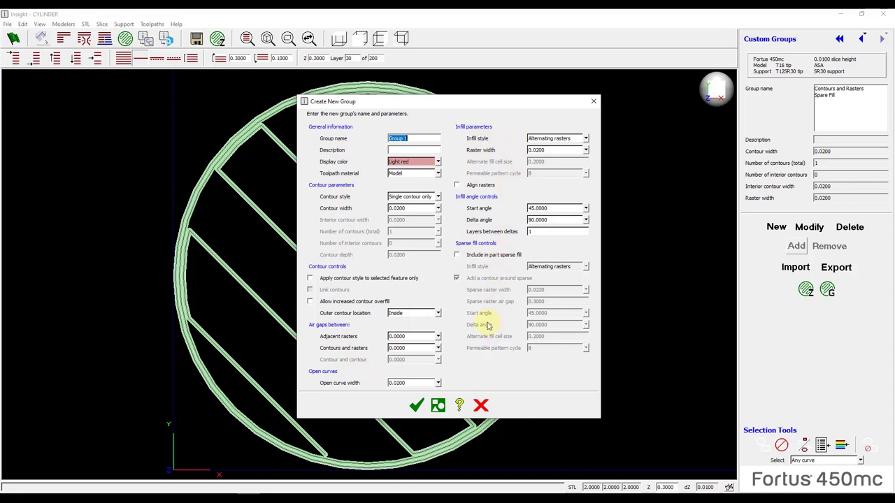
mouse_move(486, 325)
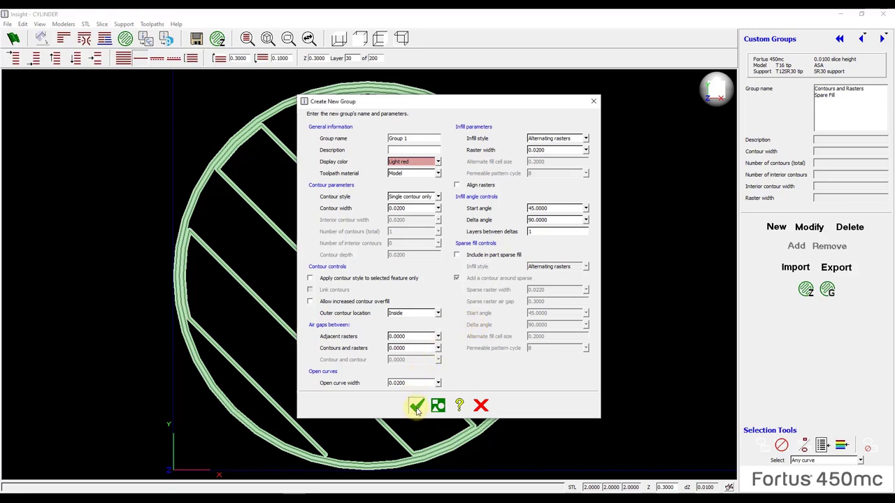
left_click(417, 406)
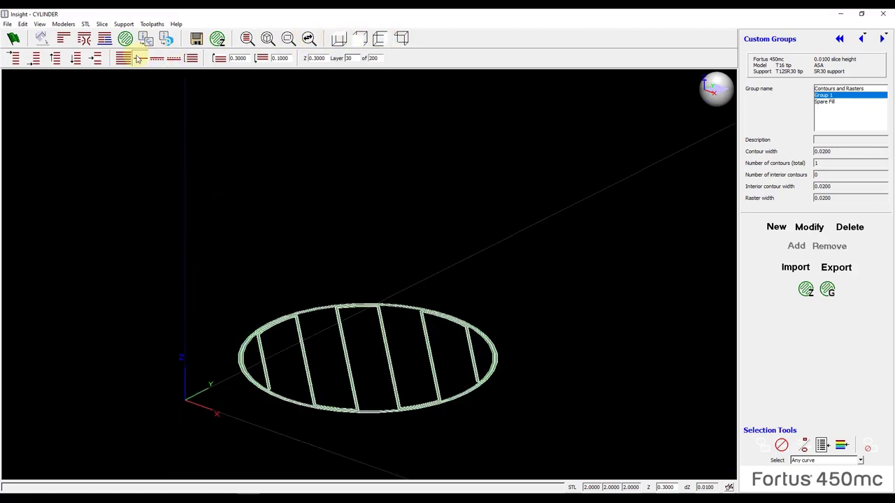
Step: Display toolpaths for all cylinder layers at once, showing the cyan Spare Fill band
left_click(138, 59)
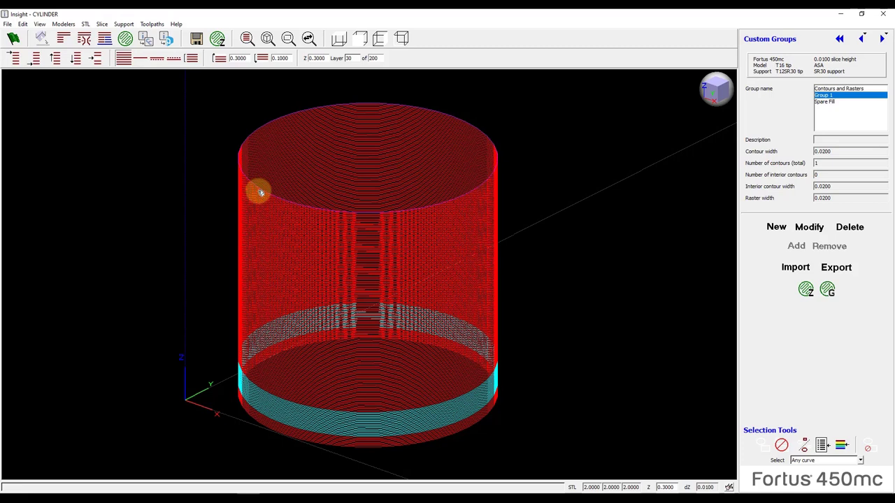
mouse_move(284, 264)
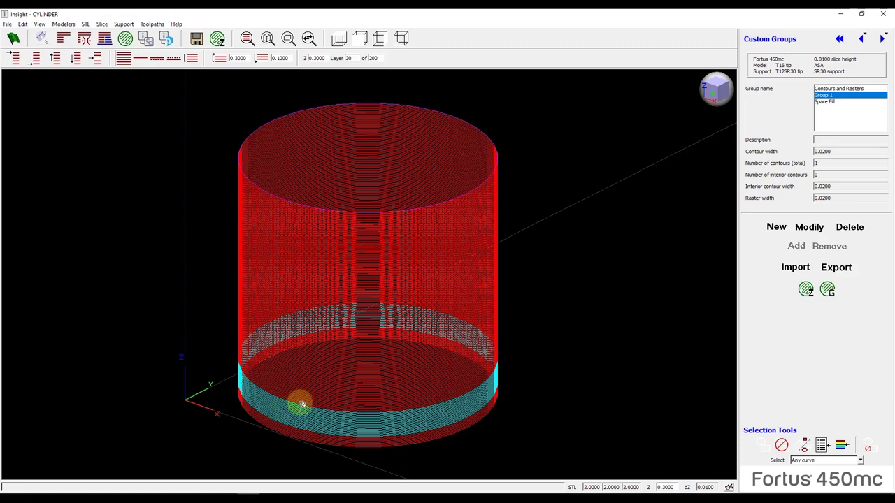
mouse_move(425, 249)
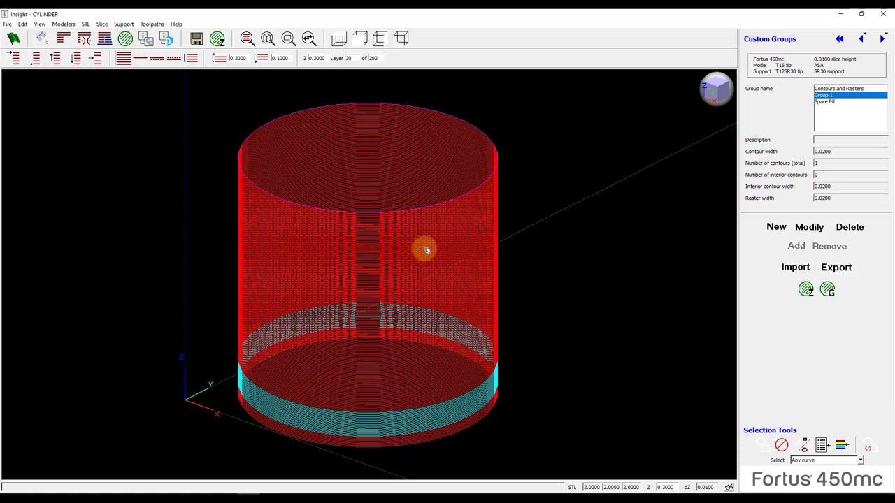
mouse_move(744, 115)
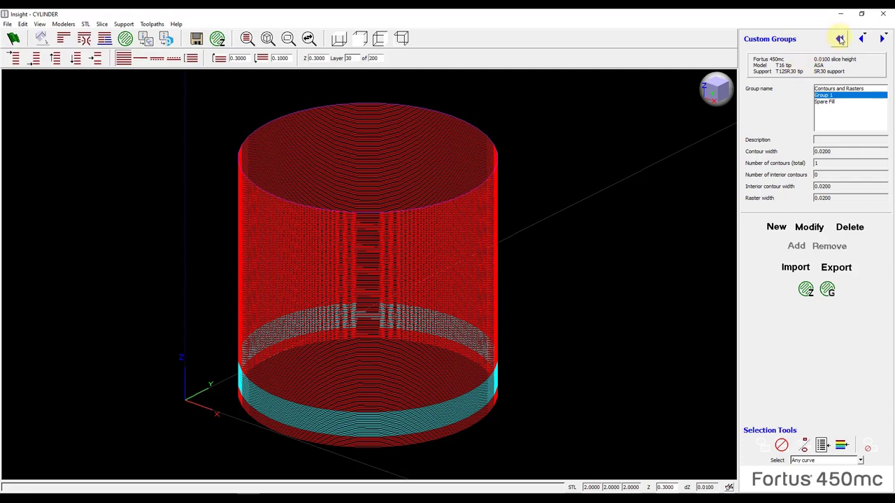
Step: Go back from Custom Groups to the Modeler Setup panel
left_click(839, 39)
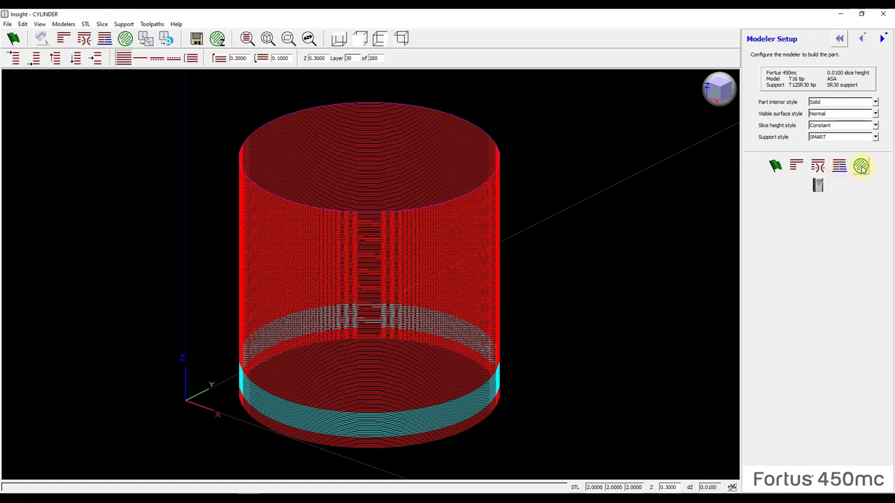
mouse_move(861, 165)
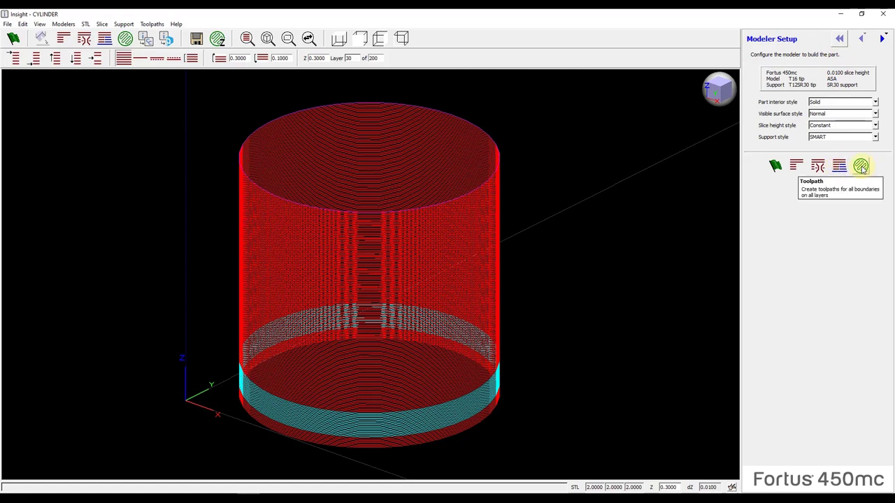